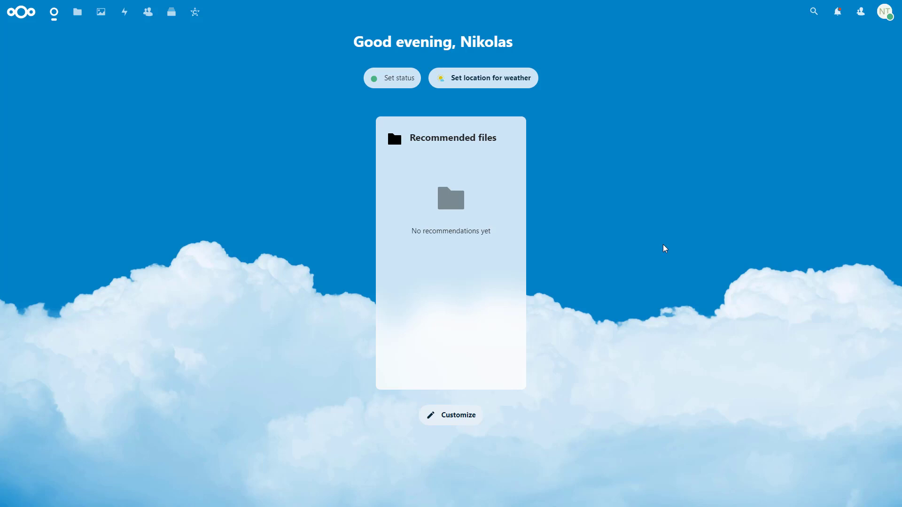
{"action": "mouse_move", "coordinate": [874, 27]}
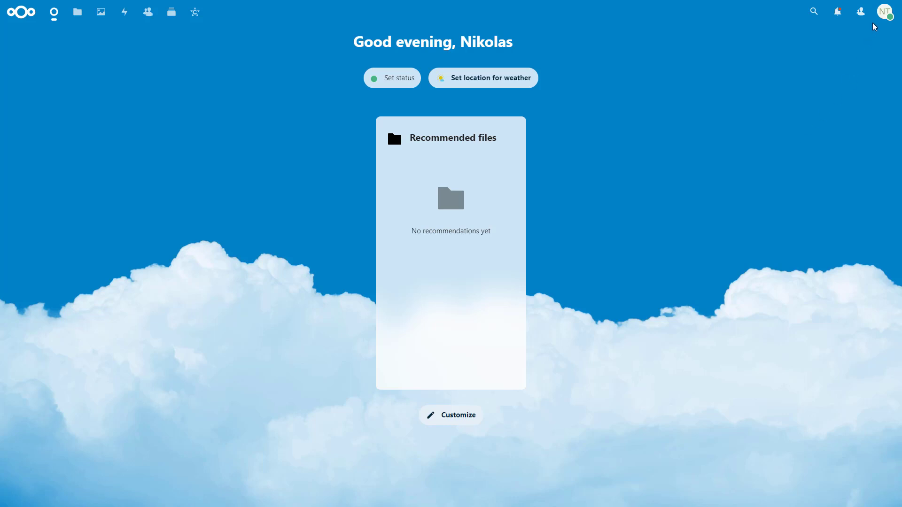
Step: From Nextcloud's Integration apps, download and enable OpenProject Integration and view its details
{"action": "left_click", "coordinate": [885, 11]}
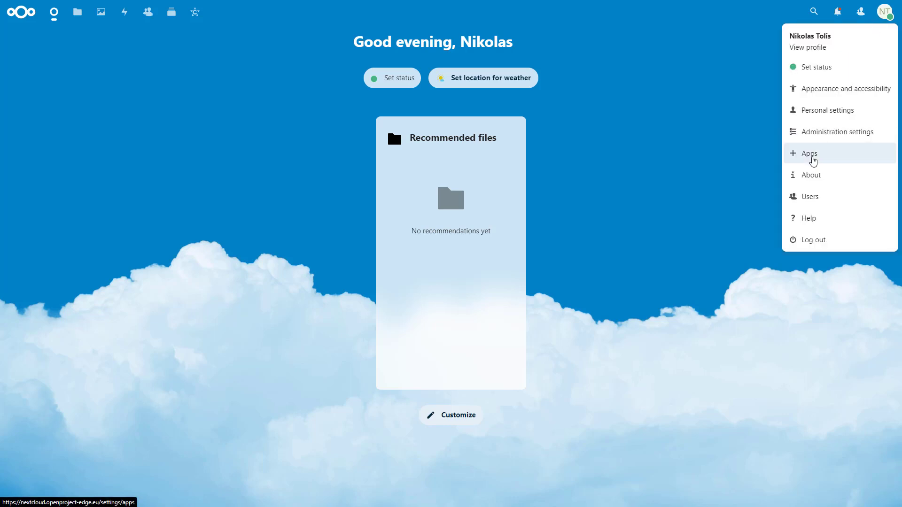
{"action": "left_click", "coordinate": [810, 153]}
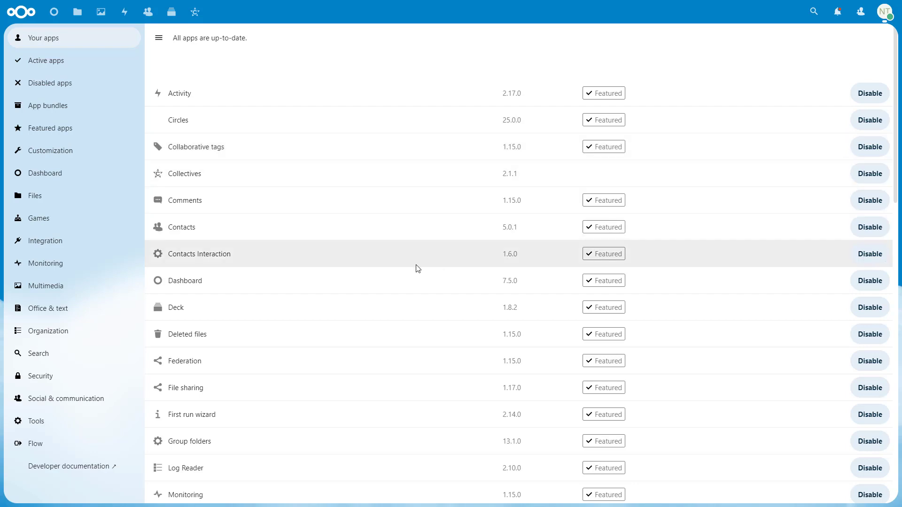
{"action": "left_click", "coordinate": [46, 241]}
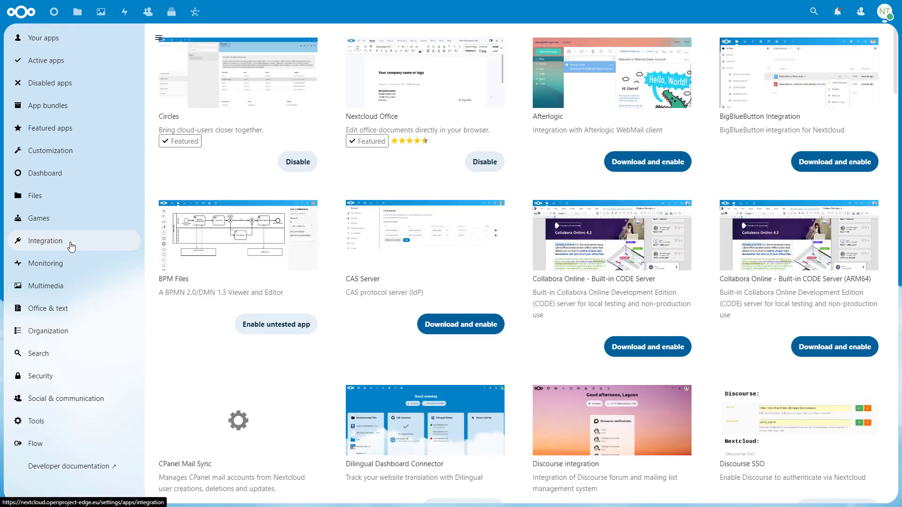
{"action": "mouse_move", "coordinate": [635, 158]}
{"action": "type", "text": "OpenProject"}
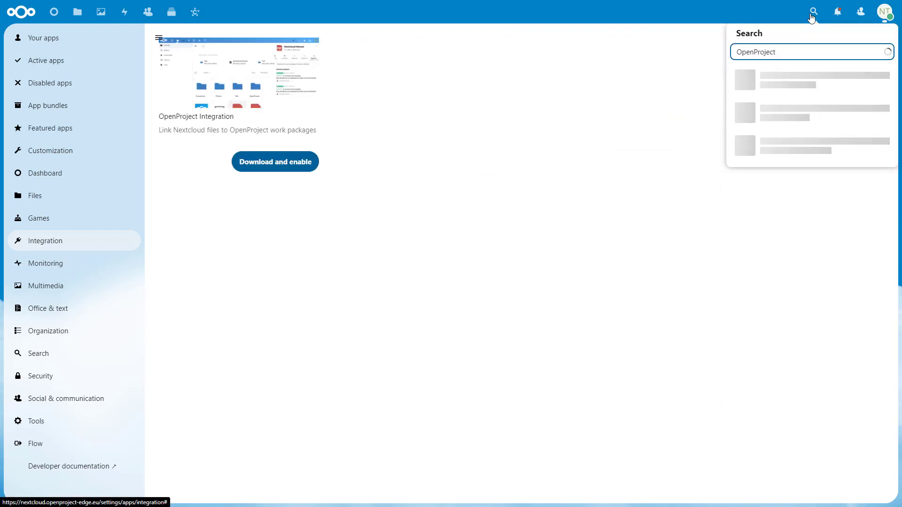
{"action": "left_click", "coordinate": [337, 158]}
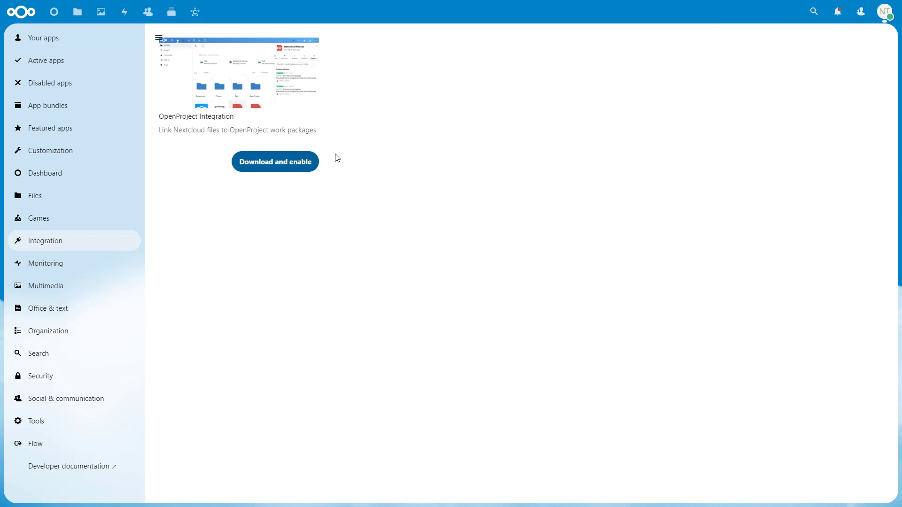
{"action": "left_click", "coordinate": [275, 162]}
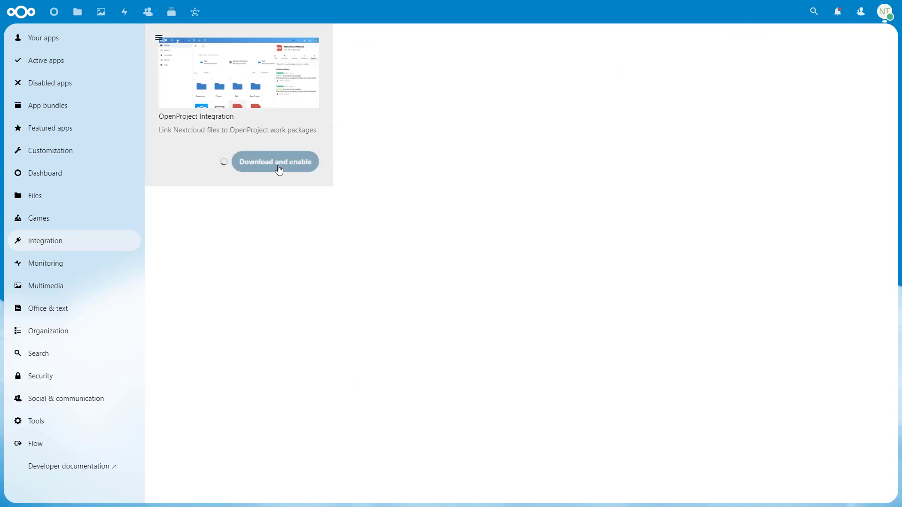
{"action": "left_click", "coordinate": [275, 161]}
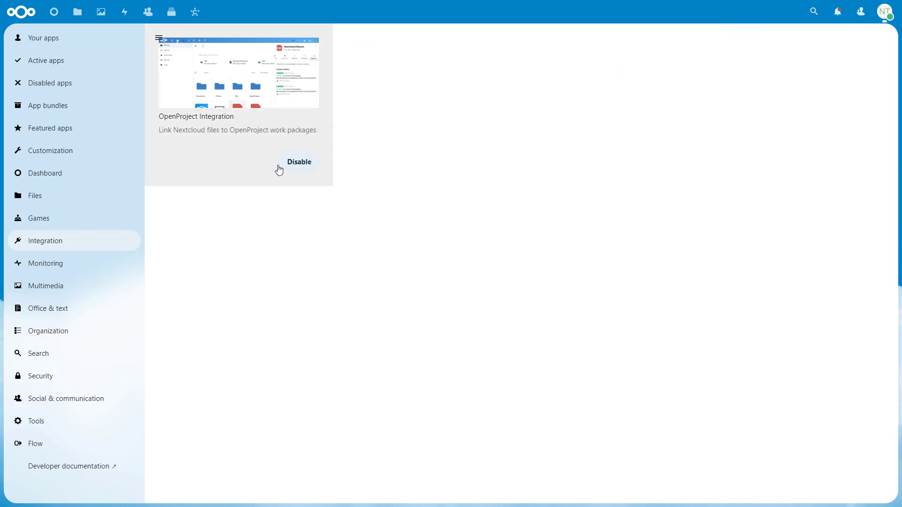
{"action": "left_click", "coordinate": [238, 72]}
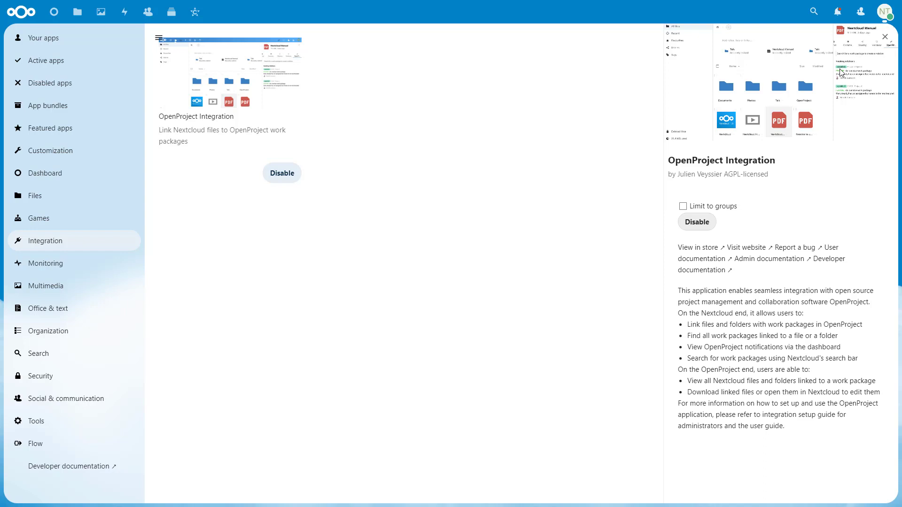
{"action": "left_click", "coordinate": [886, 11]}
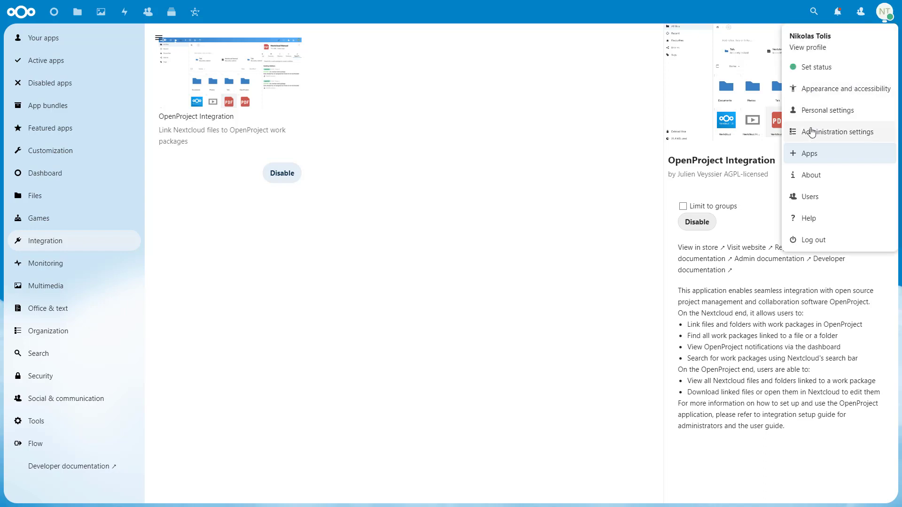
{"action": "left_click", "coordinate": [840, 132]}
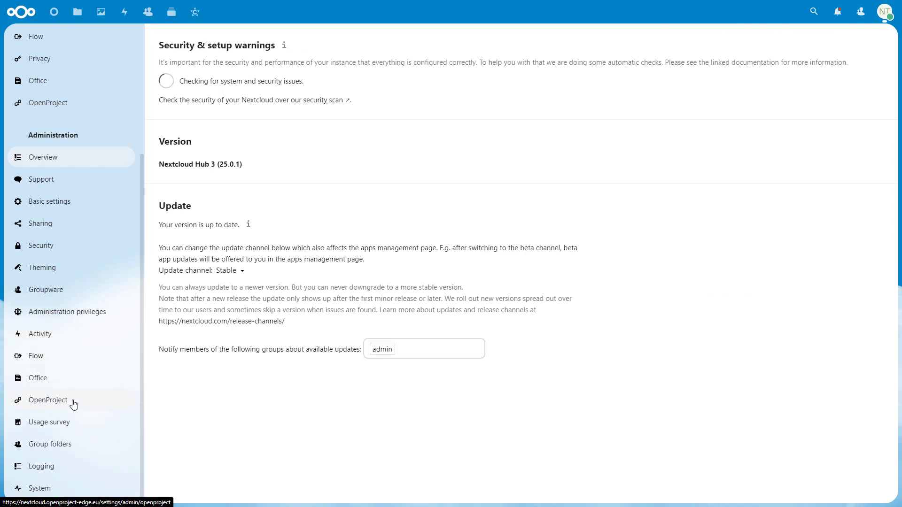
{"action": "left_click", "coordinate": [48, 400]}
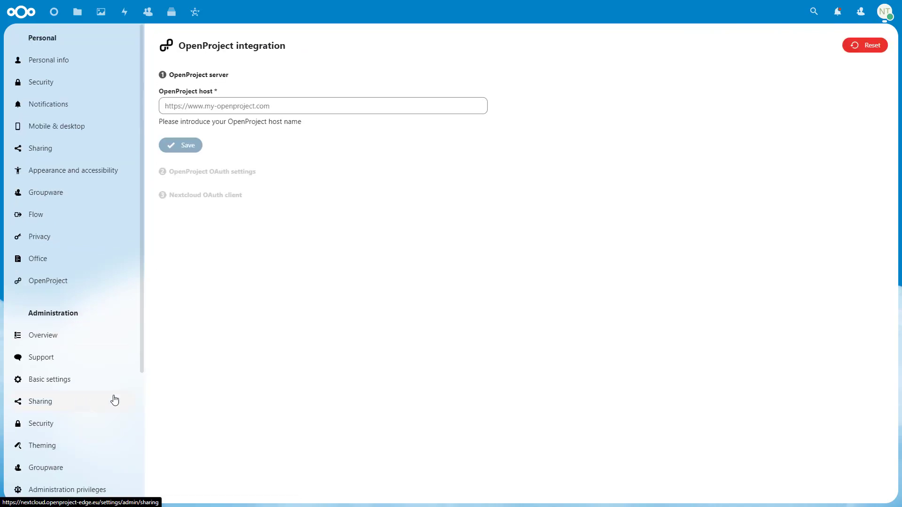
{"action": "mouse_move", "coordinate": [302, 217]}
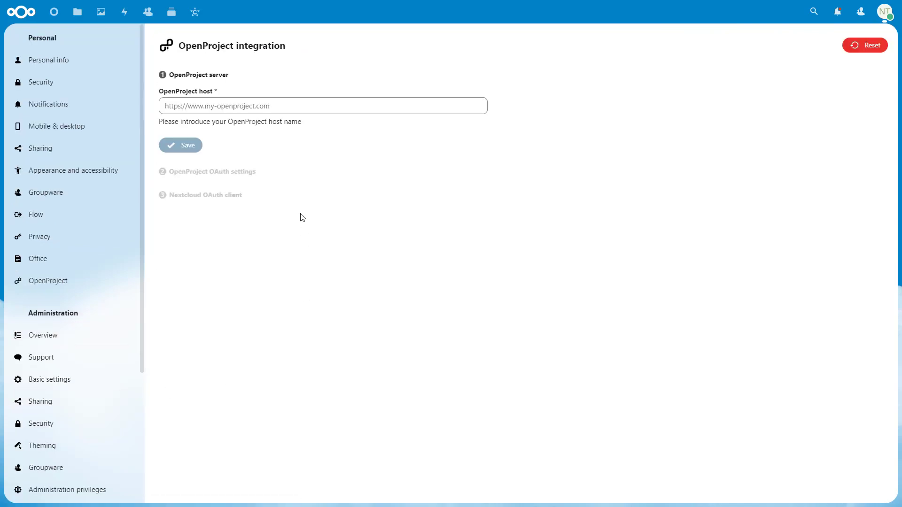
{"action": "type", "text": "https://qa.openproject-stage.com/"}
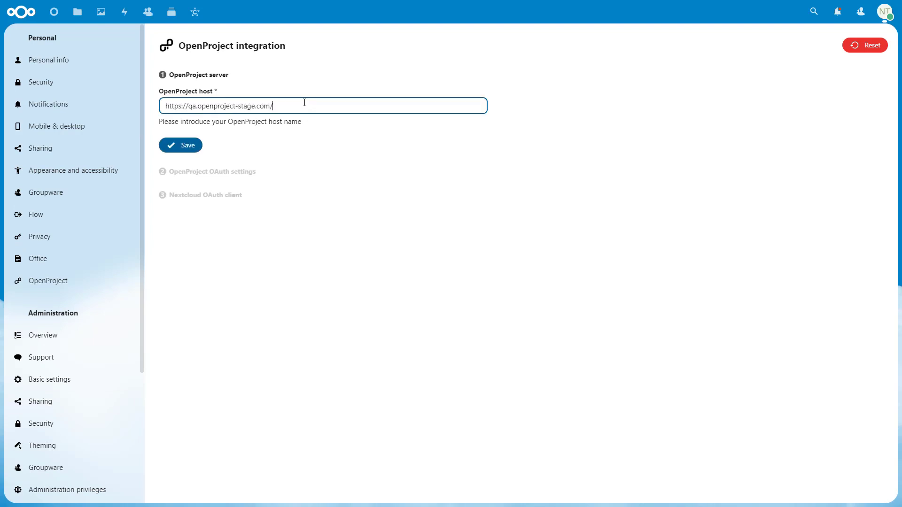
{"action": "mouse_move", "coordinate": [268, 140]}
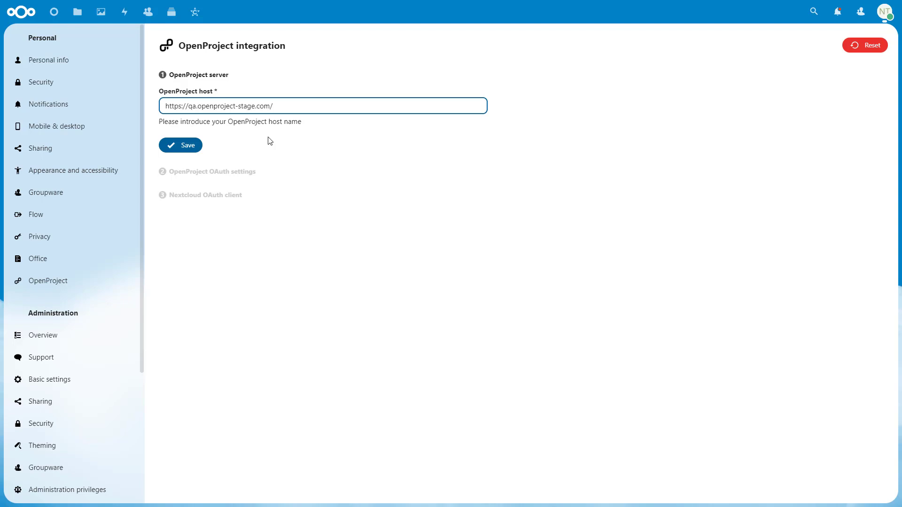
{"action": "mouse_move", "coordinate": [180, 145]}
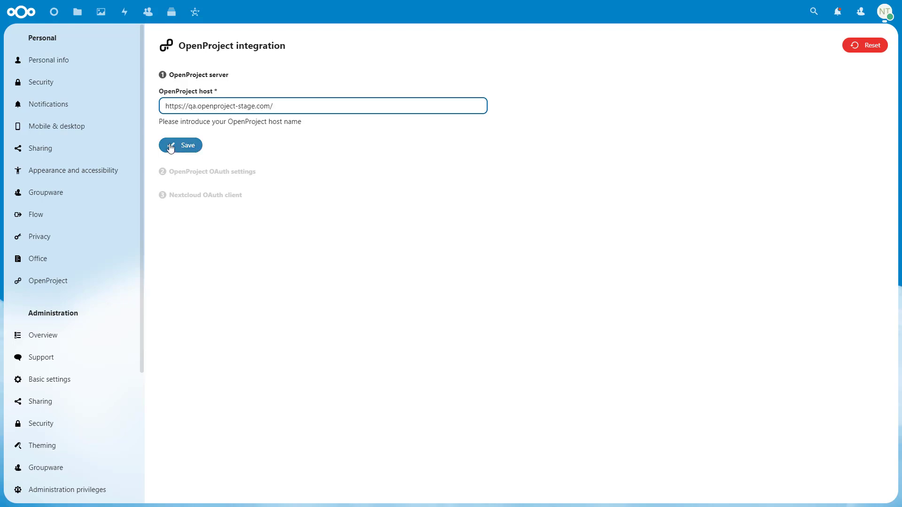
{"action": "left_click", "coordinate": [180, 145]}
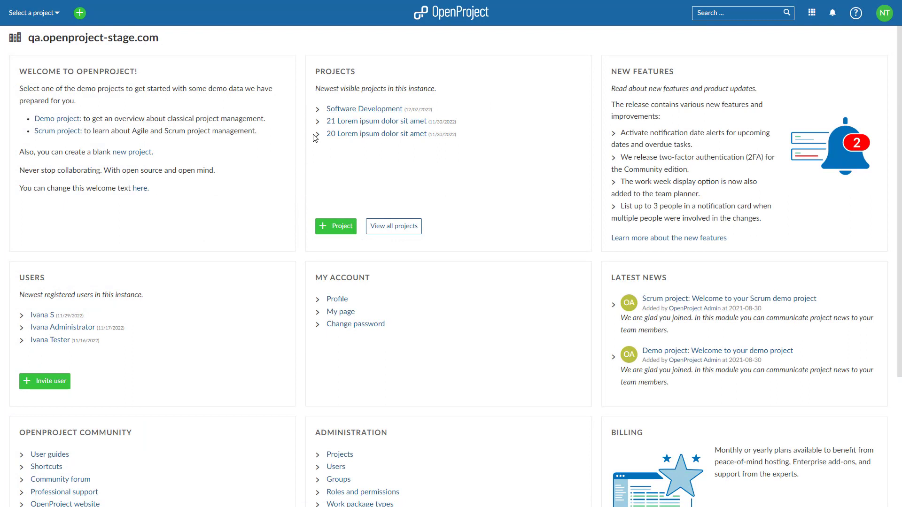
{"action": "mouse_move", "coordinate": [884, 13]}
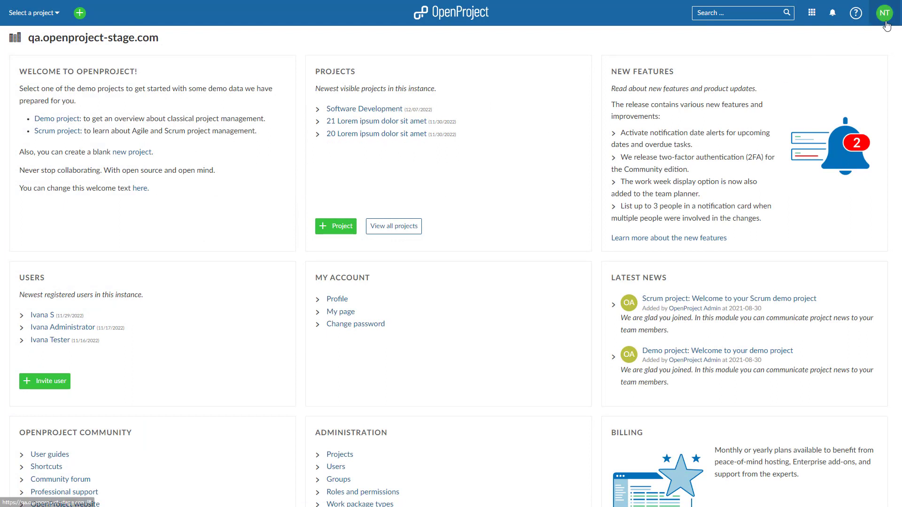
Step: Start a new file storage from OpenProject's Administration > File storages
{"action": "left_click", "coordinate": [884, 12]}
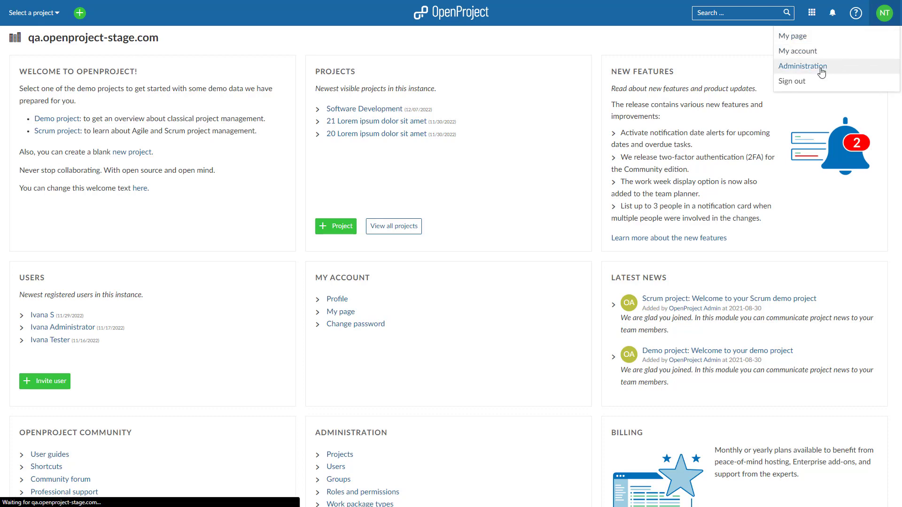
{"action": "left_click", "coordinate": [802, 67]}
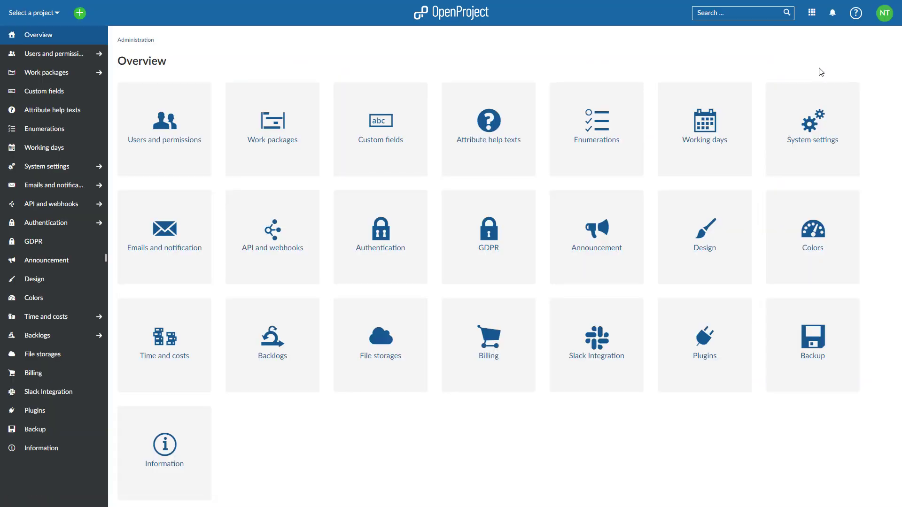
{"action": "mouse_move", "coordinate": [819, 91]}
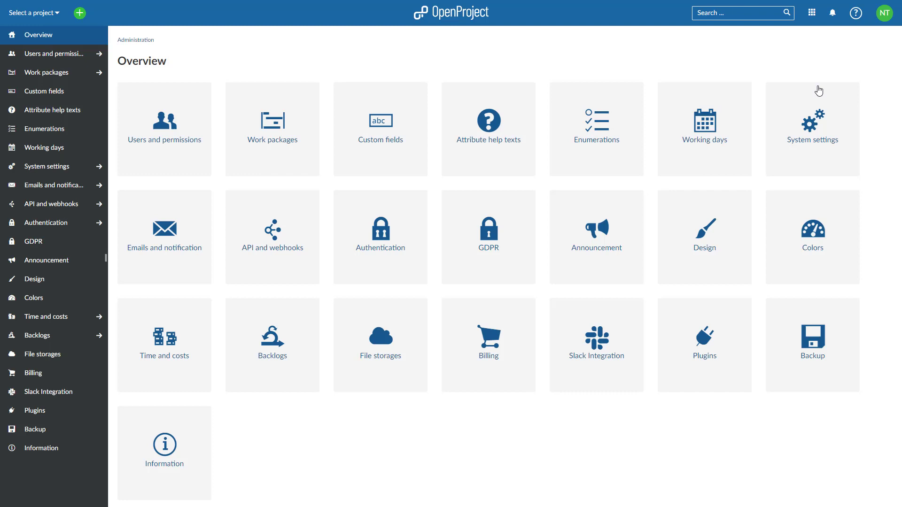
{"action": "left_click", "coordinate": [380, 345]}
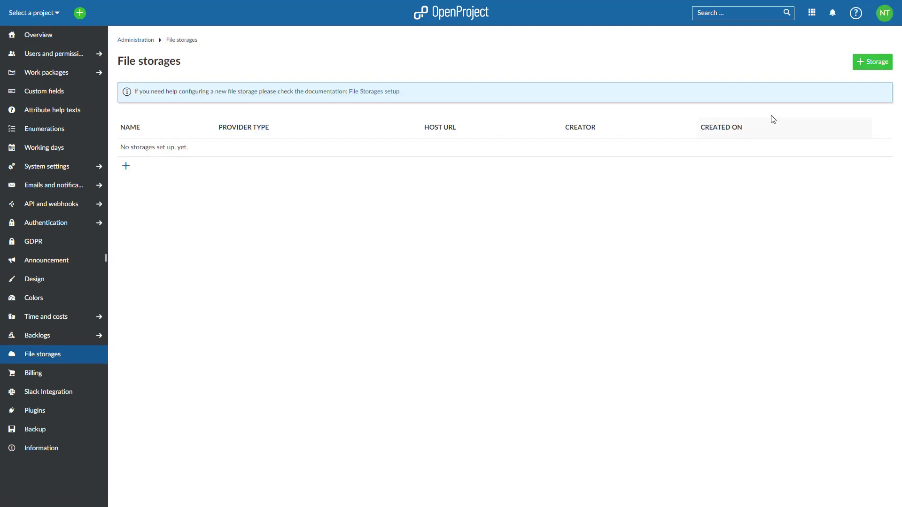
{"action": "left_click", "coordinate": [872, 61]}
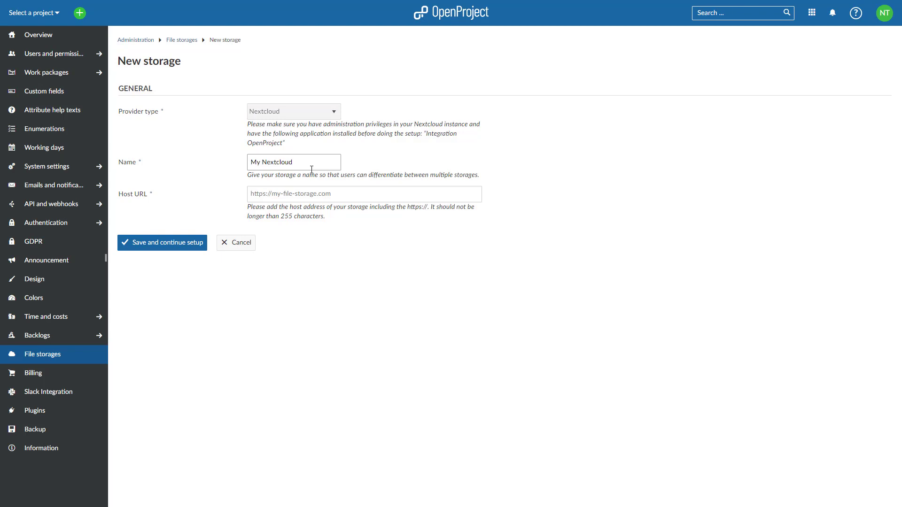
{"action": "left_click", "coordinate": [293, 161]}
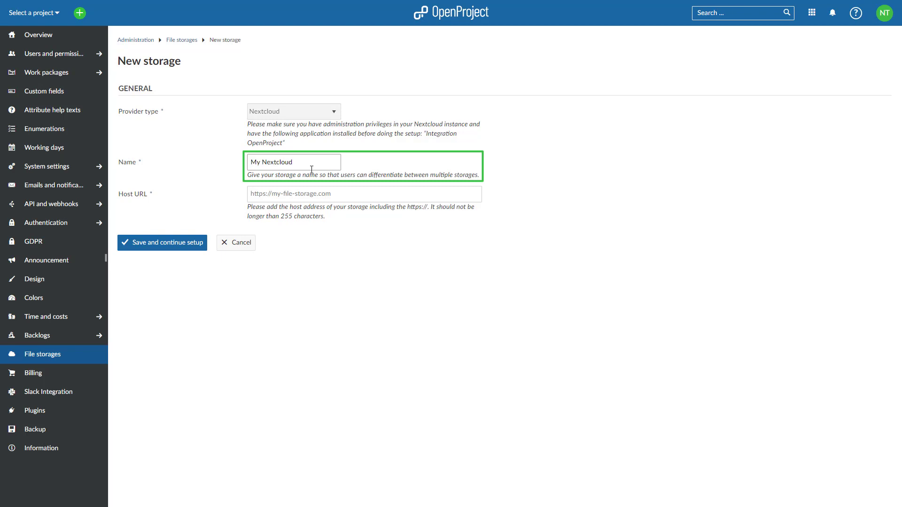
{"action": "left_click", "coordinate": [363, 194]}
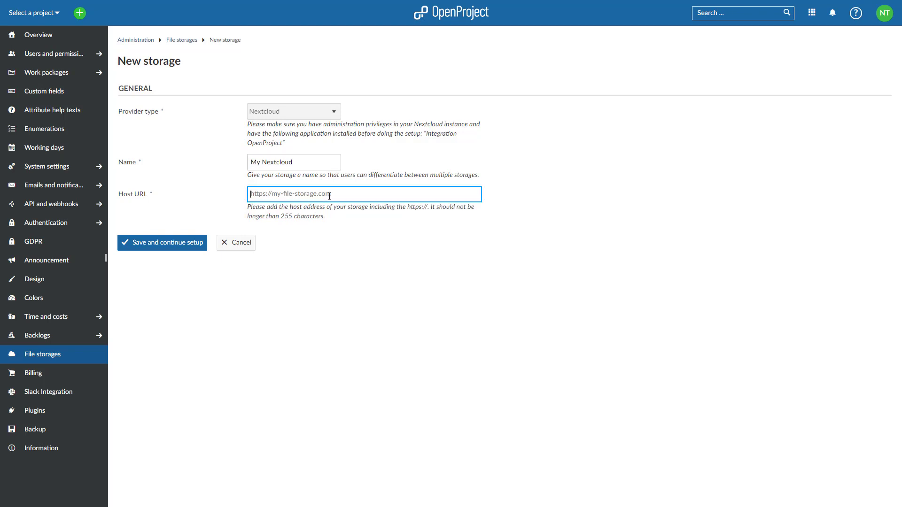
{"action": "type", "text": "https://nextcloud.openproject-edge.eu/"}
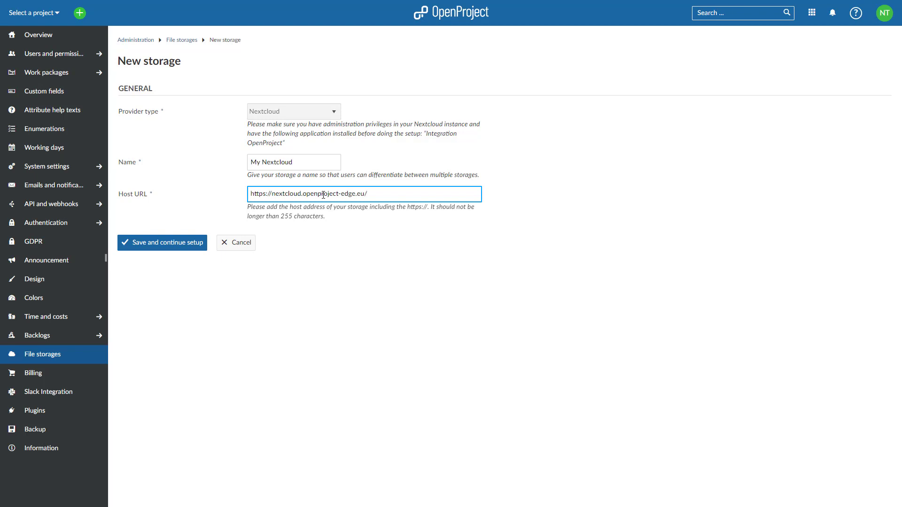
{"action": "left_click", "coordinate": [162, 242]}
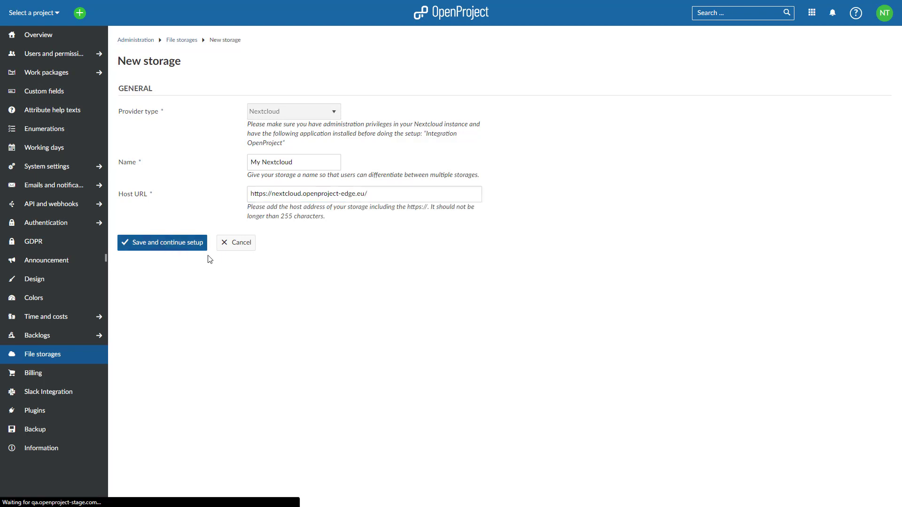
Step: Complete saving My Nextcloud so its generated OAuth client ID and secret appear
{"action": "left_click", "coordinate": [162, 242]}
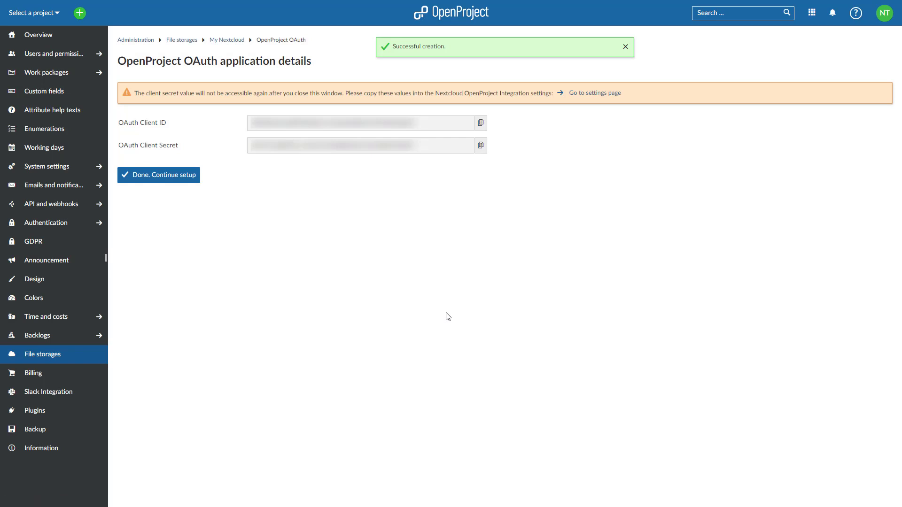
{"action": "left_click", "coordinate": [626, 46]}
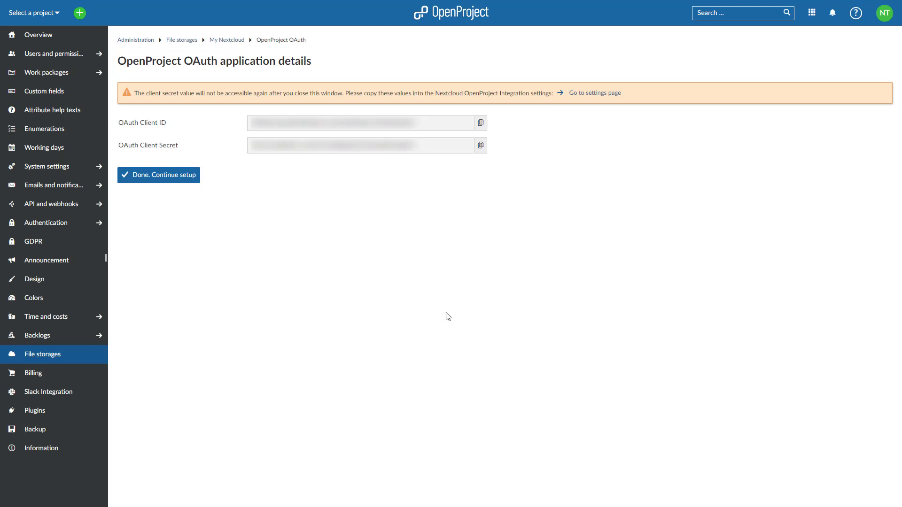
{"action": "mouse_move", "coordinate": [481, 123]}
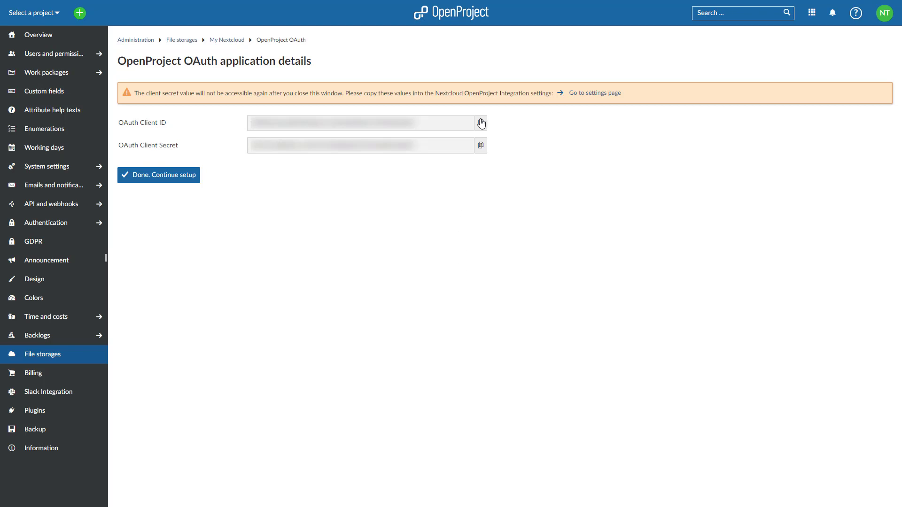
Step: Copy OpenProject's OAuth client ID and secret into Nextcloud's OpenProject integration and save
{"action": "left_click", "coordinate": [480, 123]}
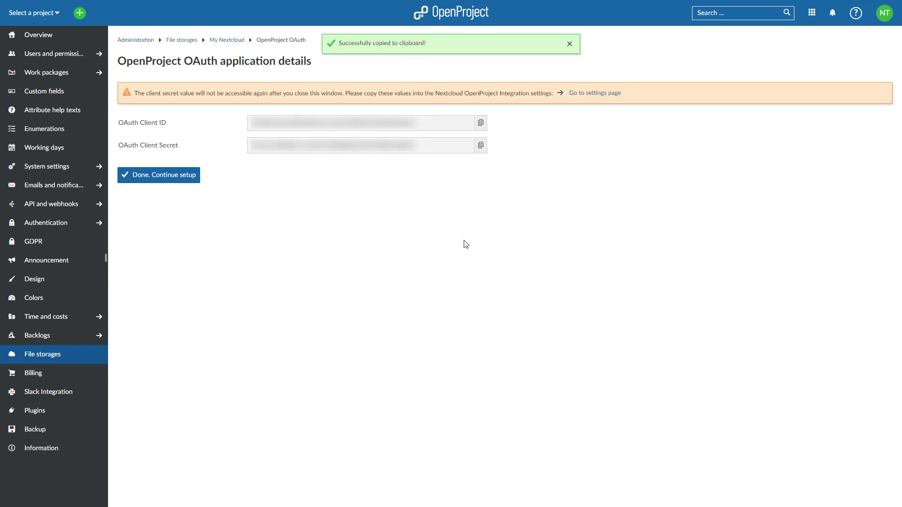
{"action": "left_click", "coordinate": [595, 93]}
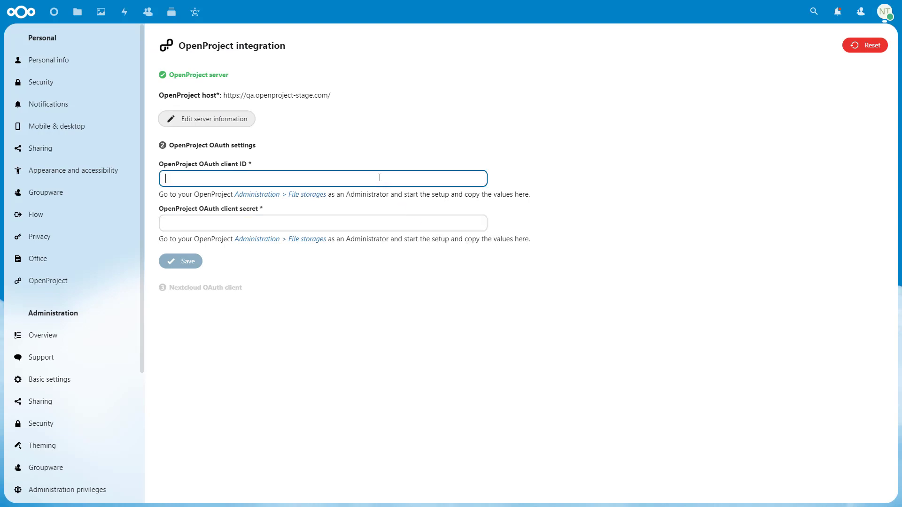
{"action": "left_click", "coordinate": [307, 194]}
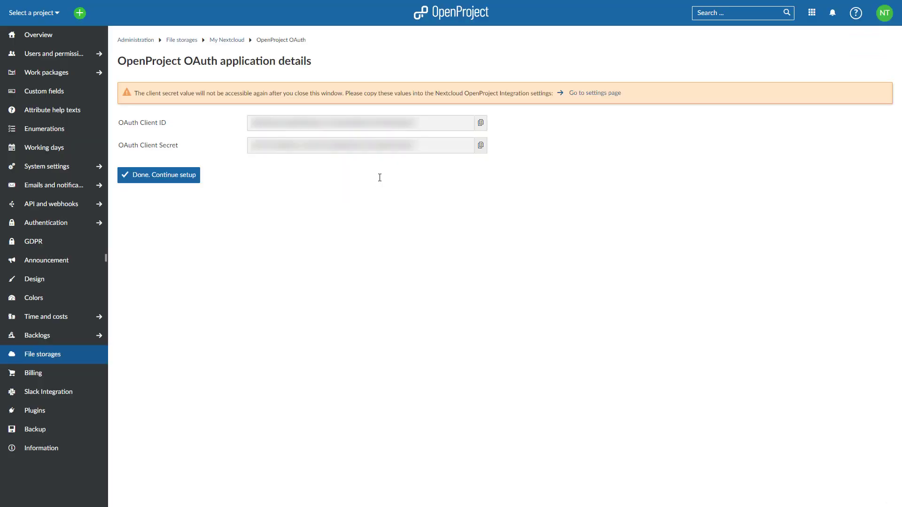
{"action": "left_click", "coordinate": [481, 144]}
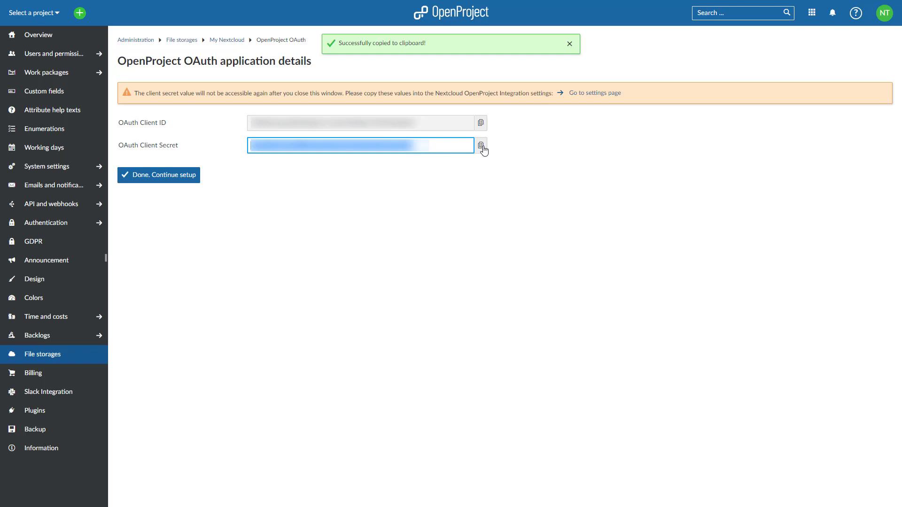
{"action": "left_click", "coordinate": [595, 92]}
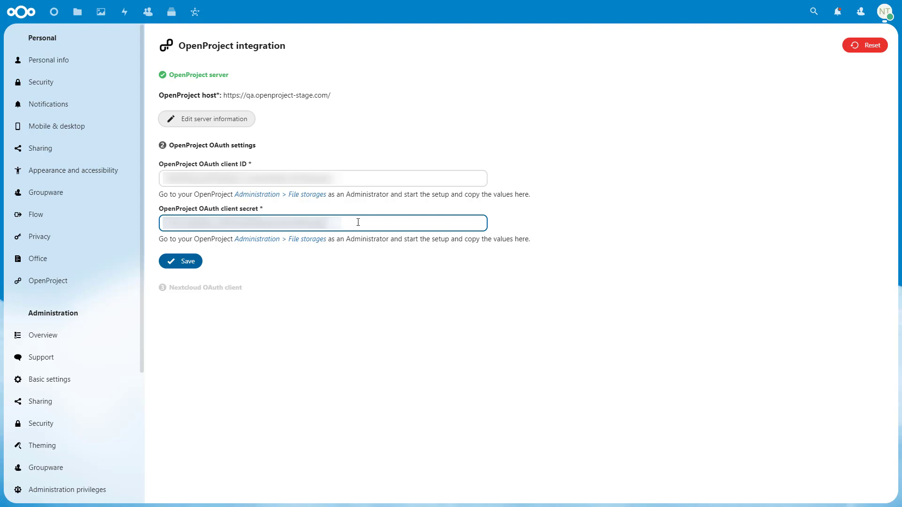
{"action": "left_click", "coordinate": [180, 260]}
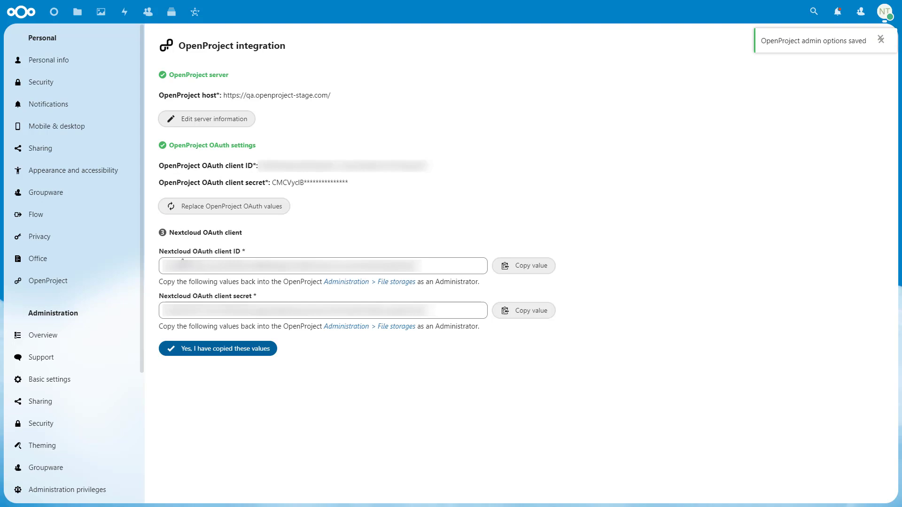
{"action": "mouse_move", "coordinate": [464, 221]}
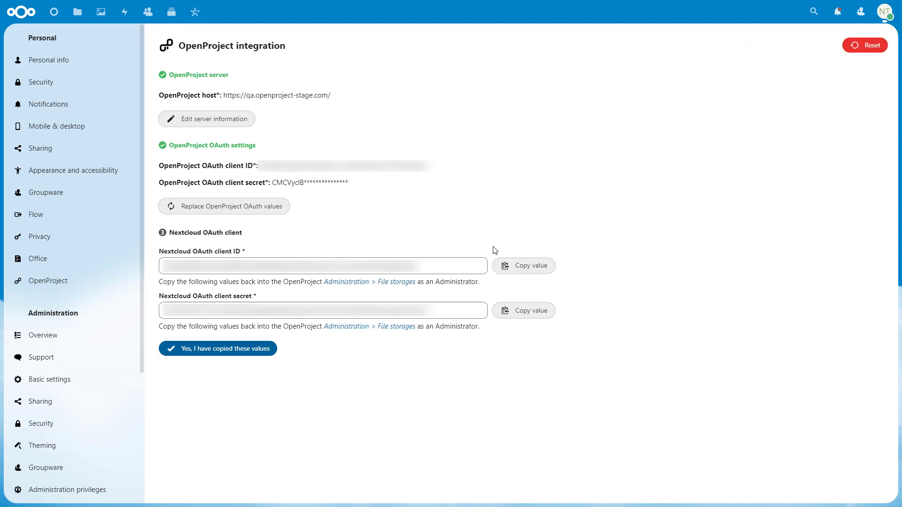
Step: Continue My Nextcloud setup and begin entering the Nextcloud OAuth client ID
{"action": "left_click", "coordinate": [523, 266]}
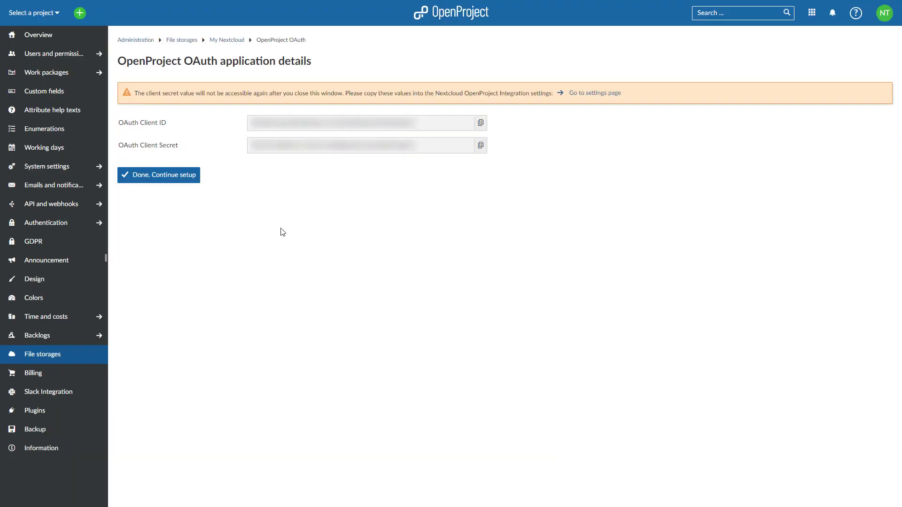
{"action": "left_click", "coordinate": [158, 174]}
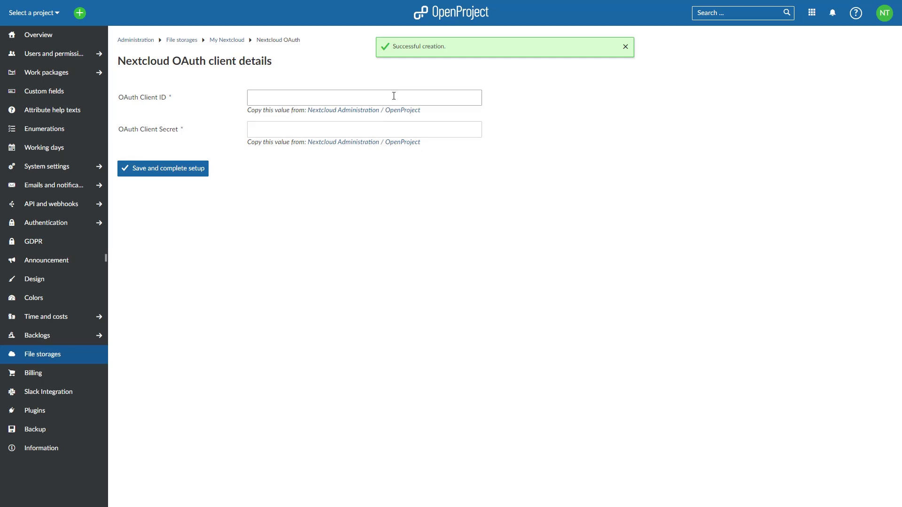
{"action": "left_click", "coordinate": [364, 97]}
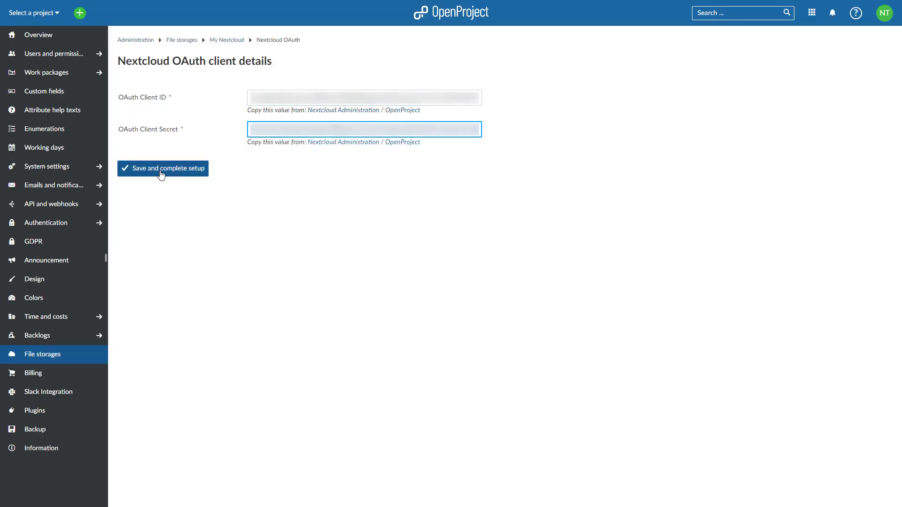
Step: Save and complete setup in OpenProject, then confirm 'Yes, I have copied these values' in Nextcloud
{"action": "left_click", "coordinate": [163, 168]}
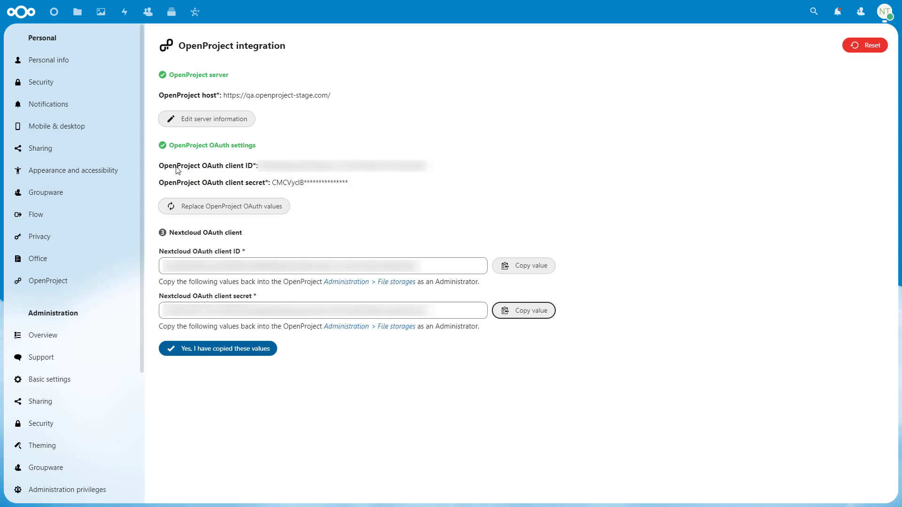
{"action": "mouse_move", "coordinate": [218, 348]}
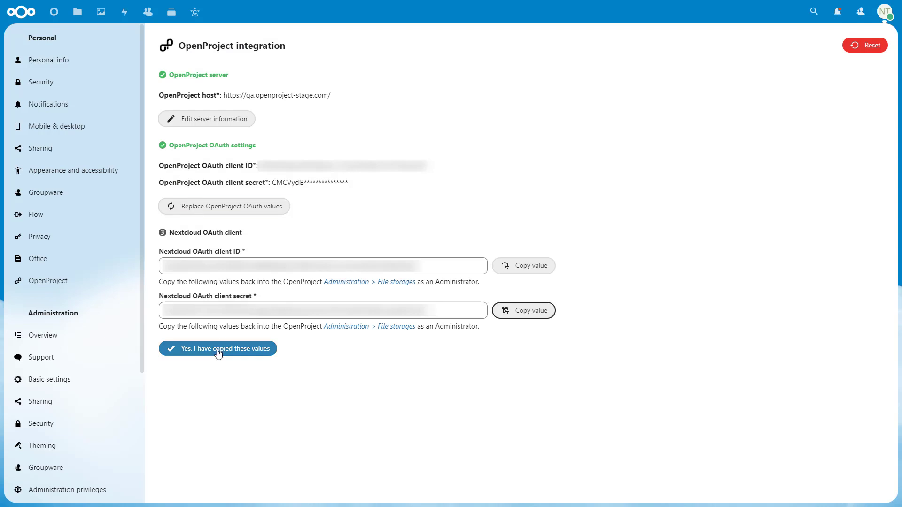
{"action": "left_click", "coordinate": [218, 348]}
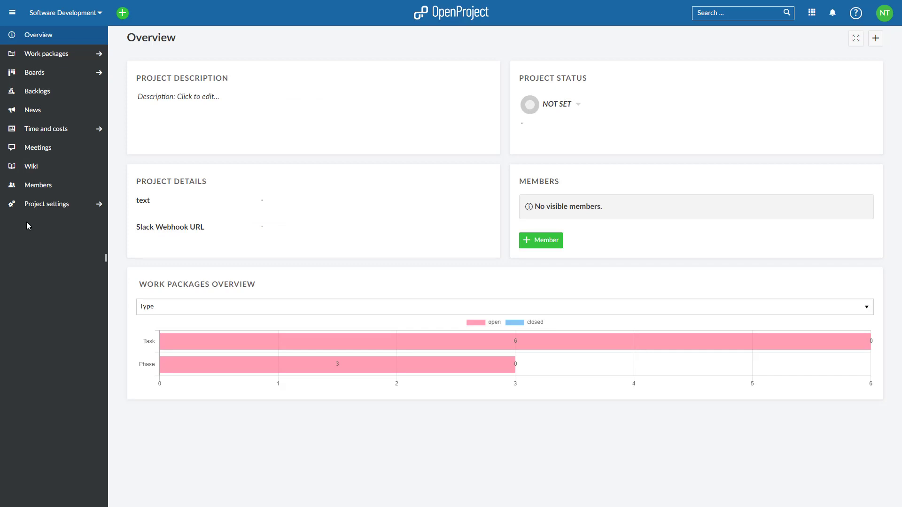
{"action": "mouse_move", "coordinate": [98, 205]}
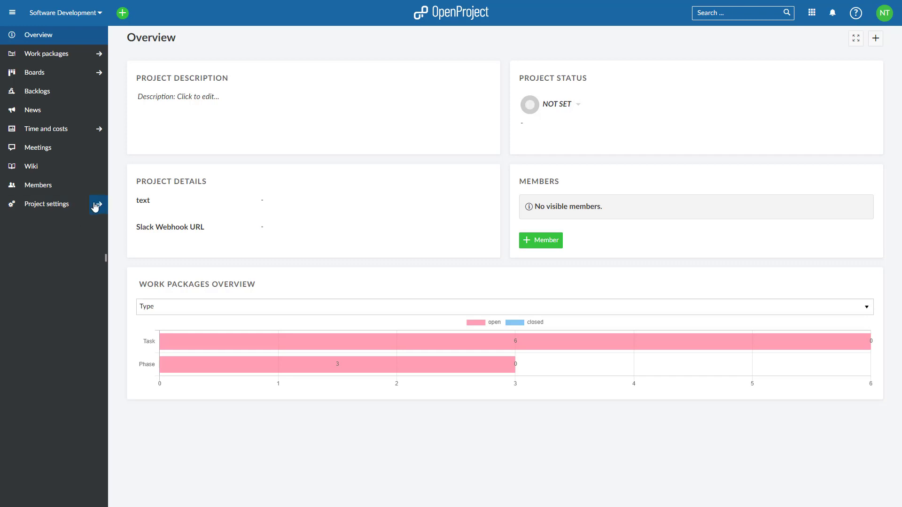
Step: Tick and save the File storages module in Software Development's project settings
{"action": "left_click", "coordinate": [98, 205]}
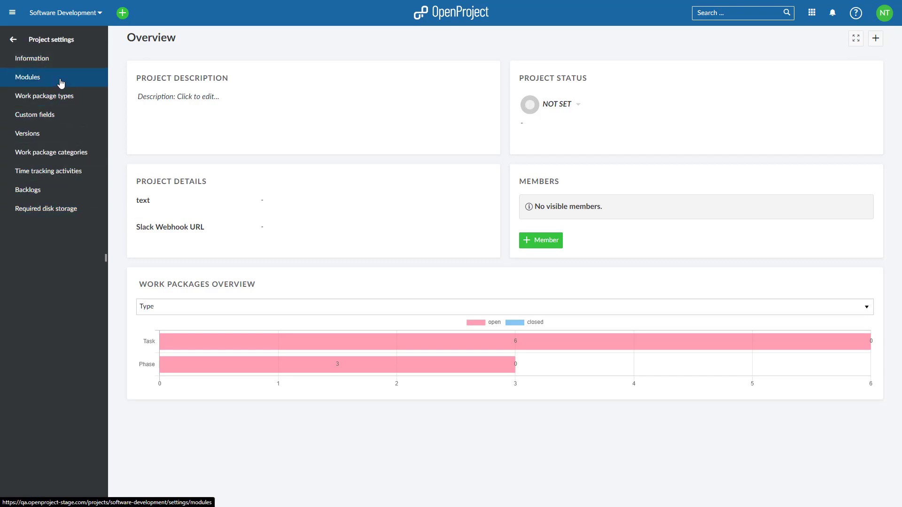
{"action": "left_click", "coordinate": [27, 77]}
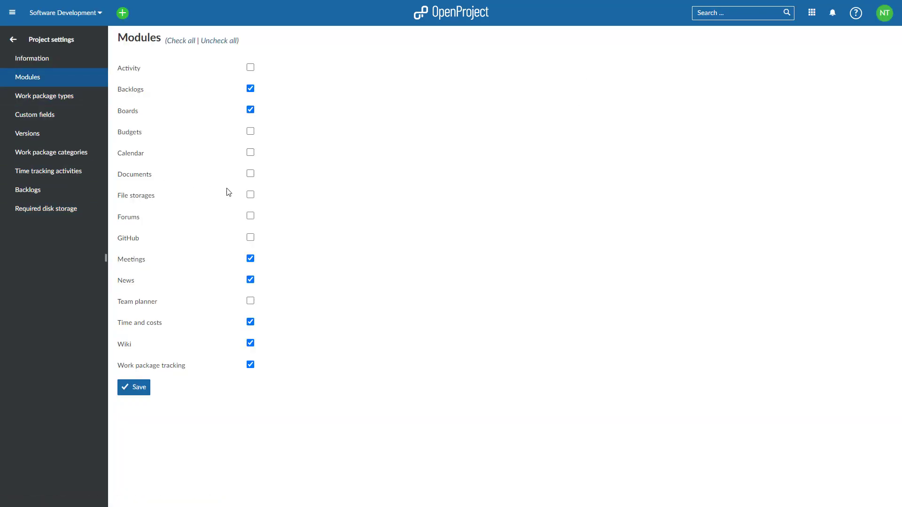
{"action": "left_click", "coordinate": [250, 195]}
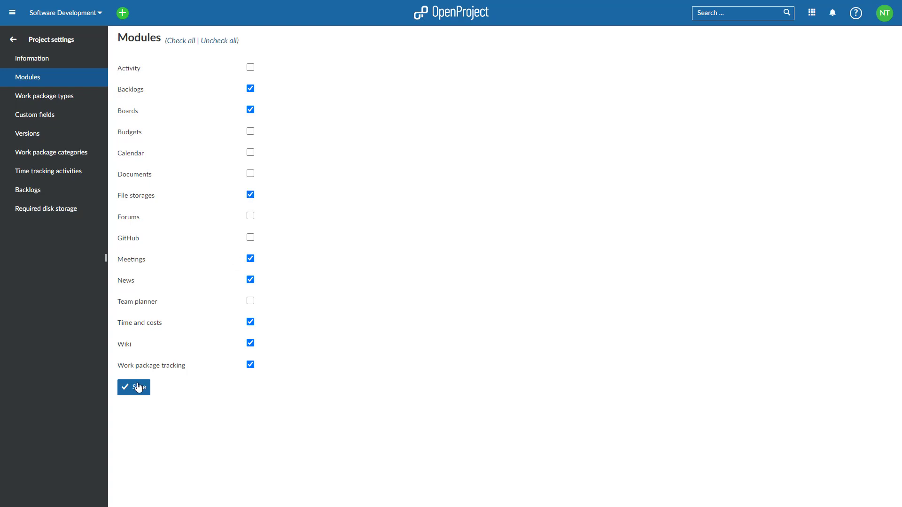
{"action": "left_click", "coordinate": [133, 387]}
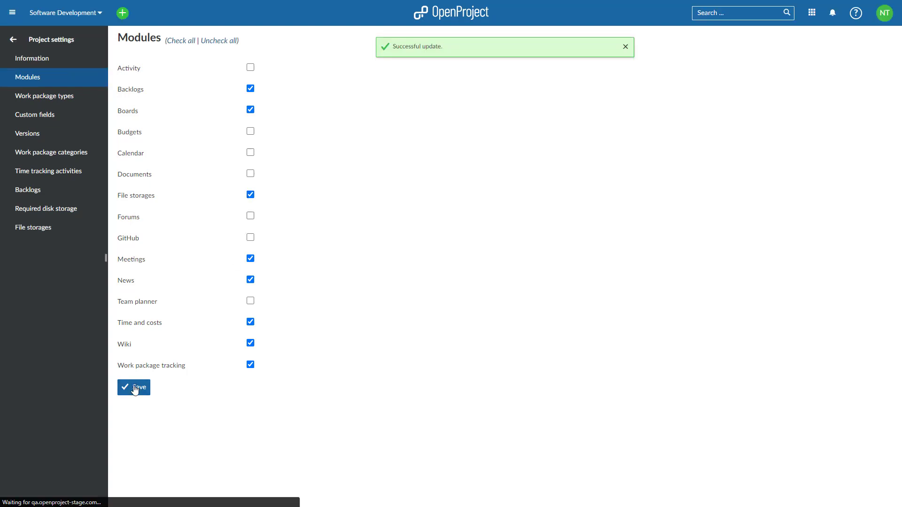
{"action": "left_click", "coordinate": [625, 46]}
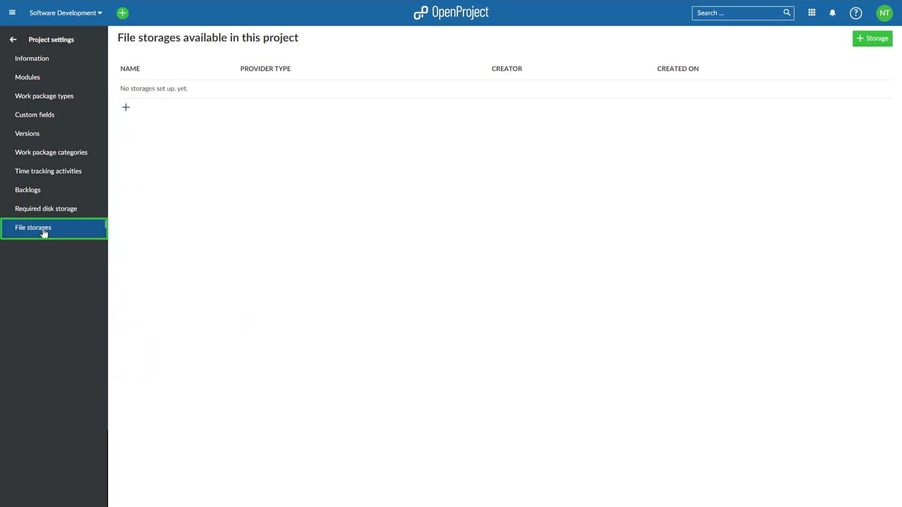
{"action": "mouse_move", "coordinate": [466, 256]}
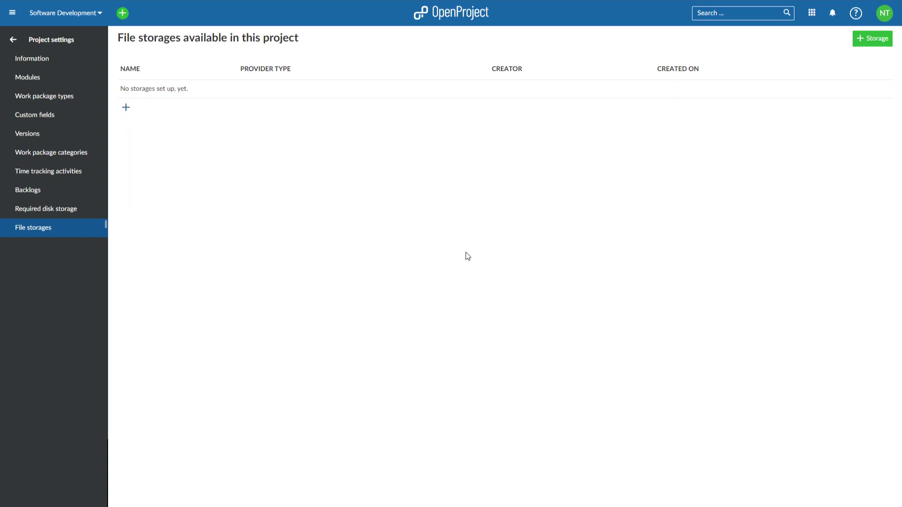
{"action": "mouse_move", "coordinate": [501, 255]}
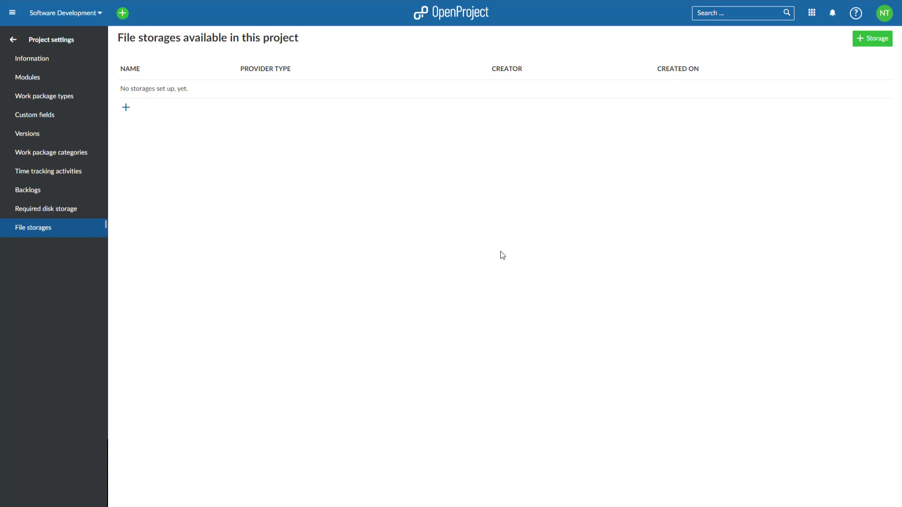
{"action": "mouse_move", "coordinate": [872, 39]}
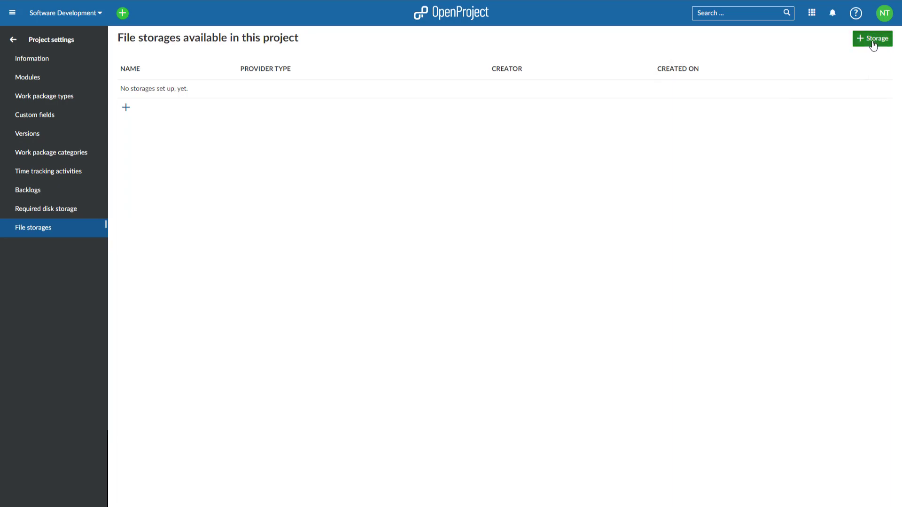
Step: Add the My Nextcloud (nextcloud) storage to the Software Development project
{"action": "left_click", "coordinate": [872, 38]}
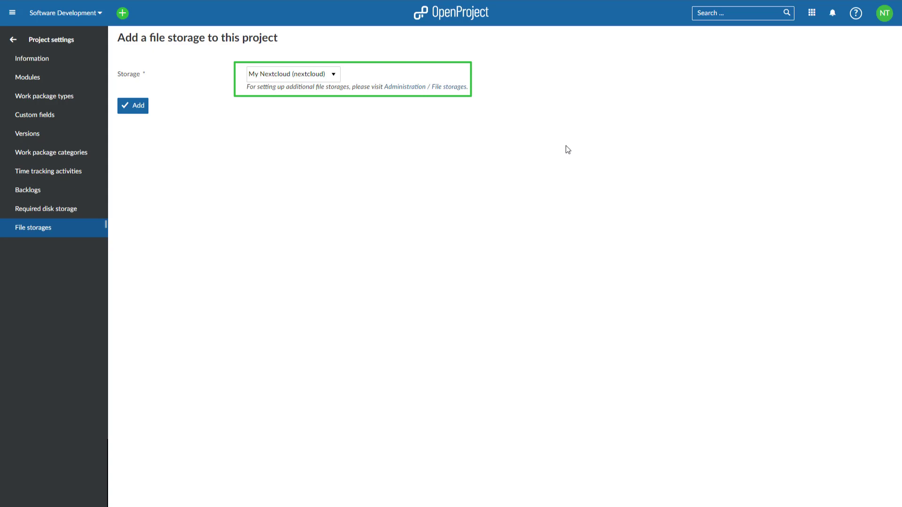
{"action": "mouse_move", "coordinate": [136, 105]}
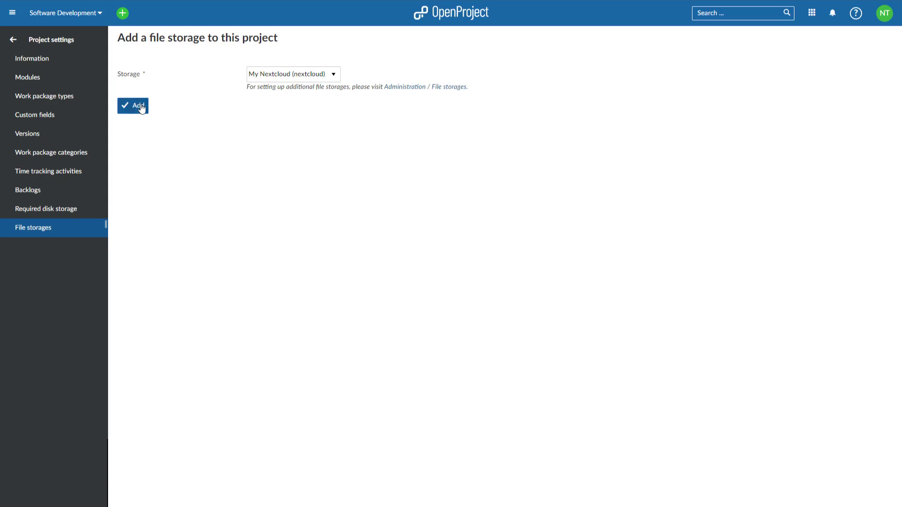
{"action": "left_click", "coordinate": [133, 105]}
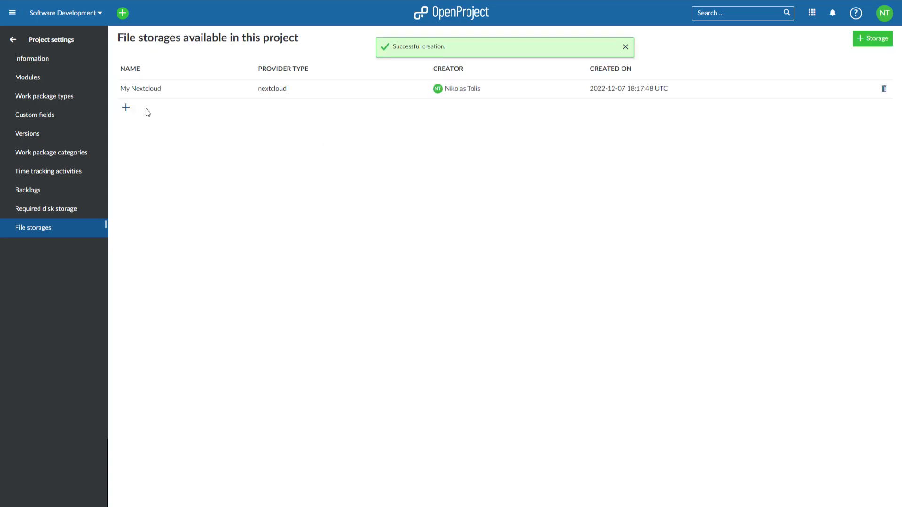
{"action": "left_click", "coordinate": [625, 47]}
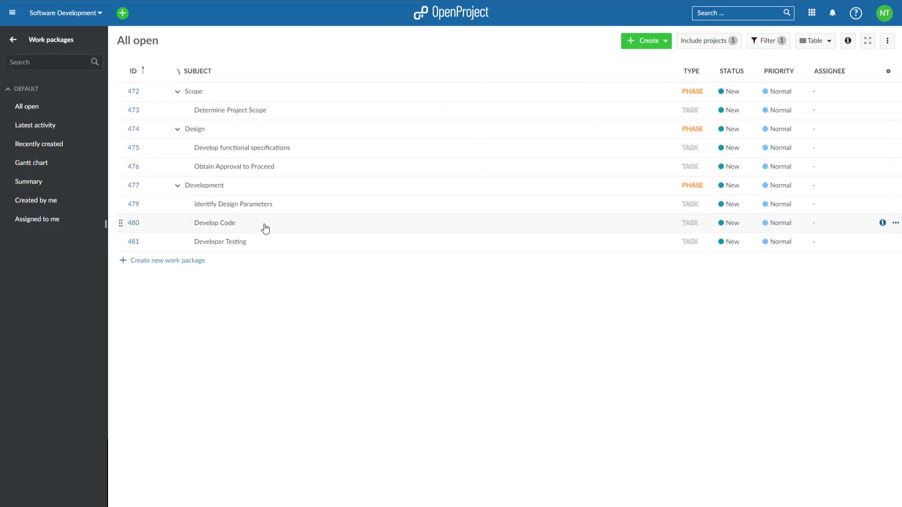
Step: Open 'Develop functional specifications' and show its Files tab with the Nextcloud login prompt
{"action": "left_click", "coordinate": [241, 147]}
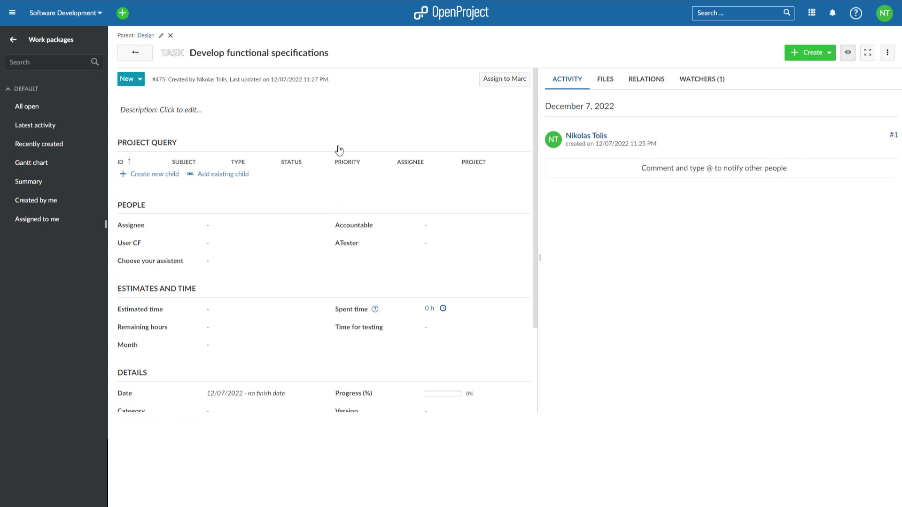
{"action": "left_click", "coordinate": [605, 79]}
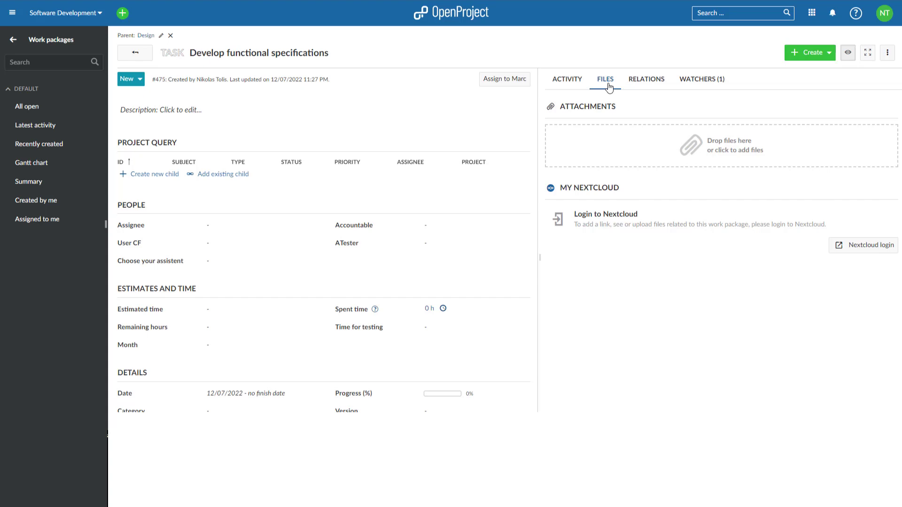
{"action": "mouse_move", "coordinate": [864, 245]}
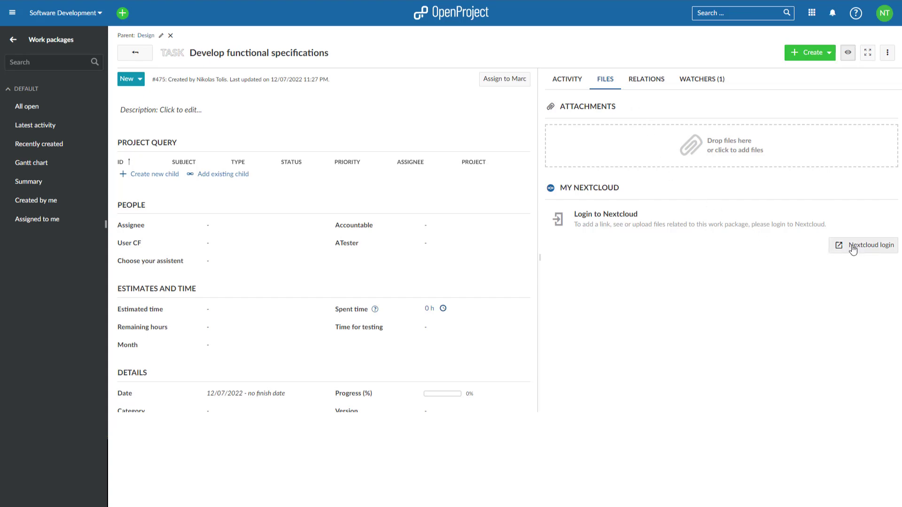
Step: Log in to Nextcloud, grant OpenProject access, then open Nextcloud from the work package
{"action": "left_click", "coordinate": [869, 245]}
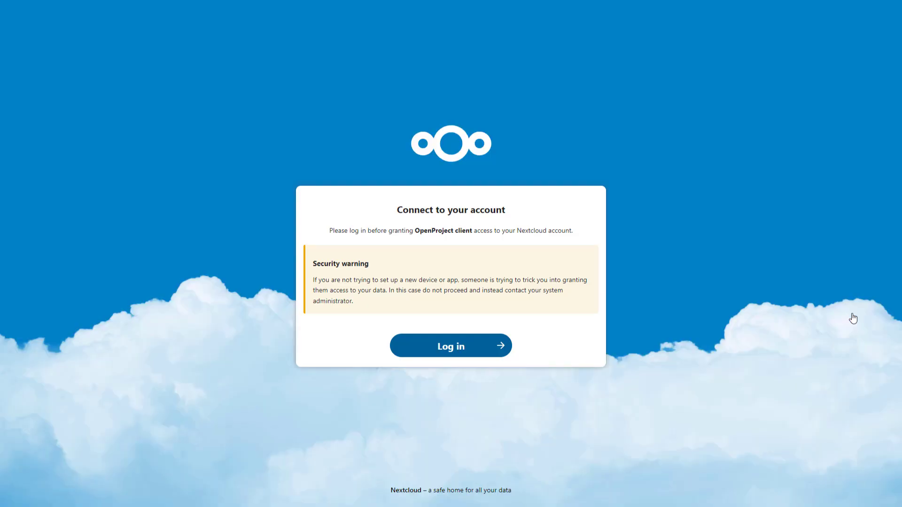
{"action": "mouse_move", "coordinate": [707, 334]}
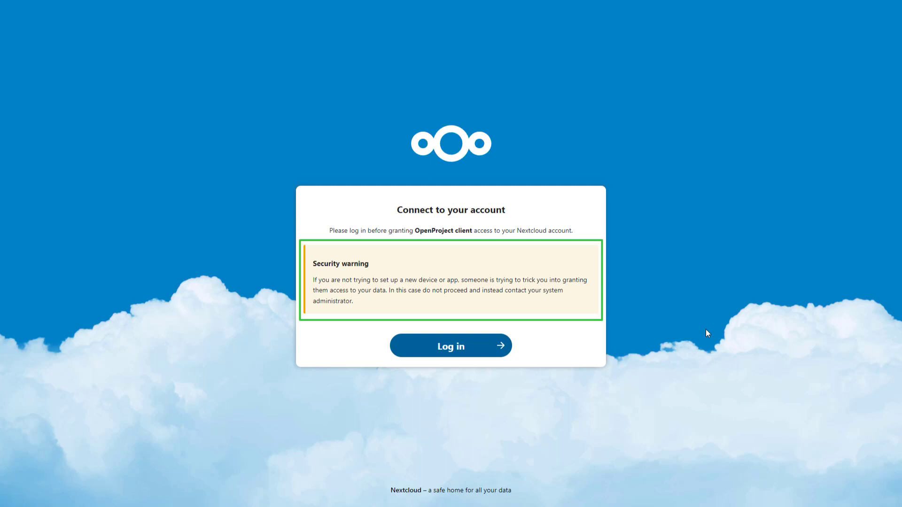
{"action": "mouse_move", "coordinate": [451, 346]}
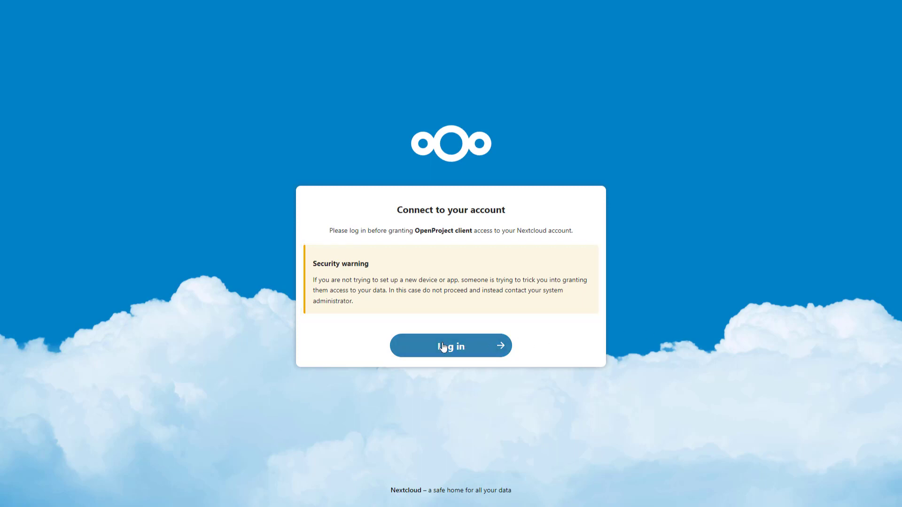
{"action": "left_click", "coordinate": [450, 346]}
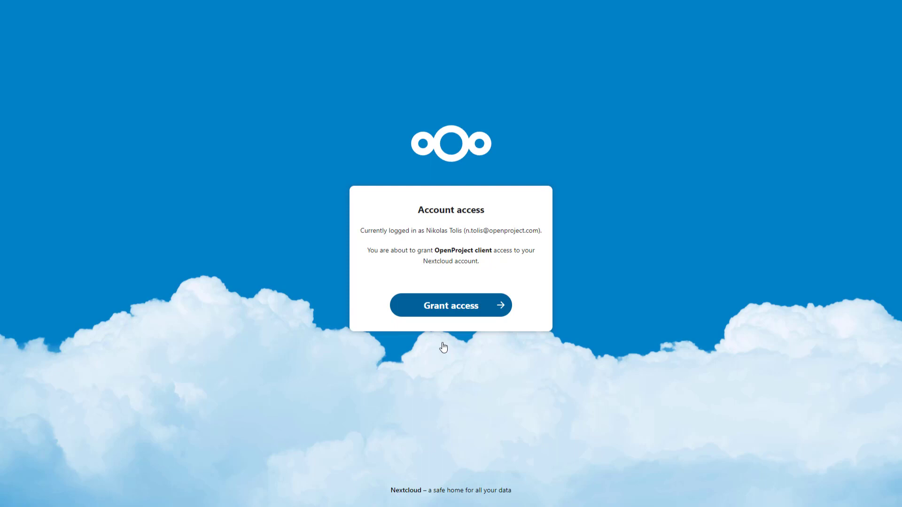
{"action": "mouse_move", "coordinate": [451, 312]}
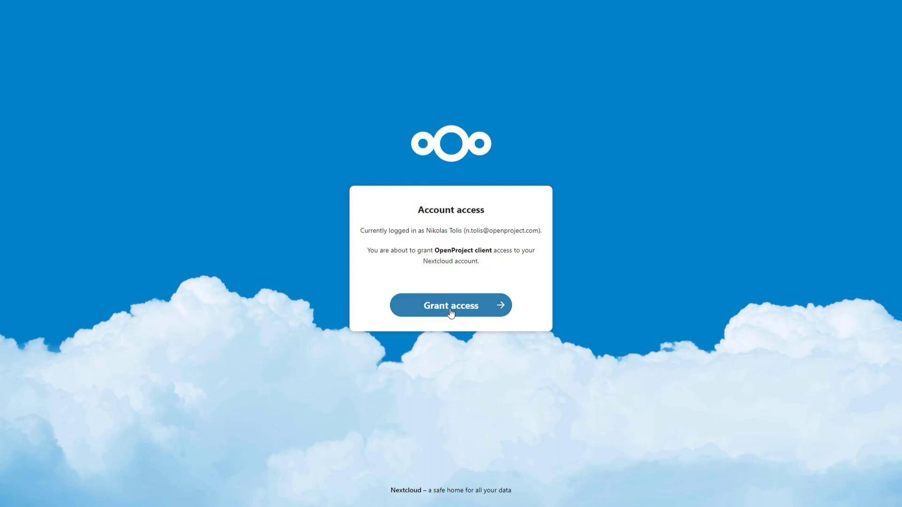
{"action": "left_click", "coordinate": [451, 305]}
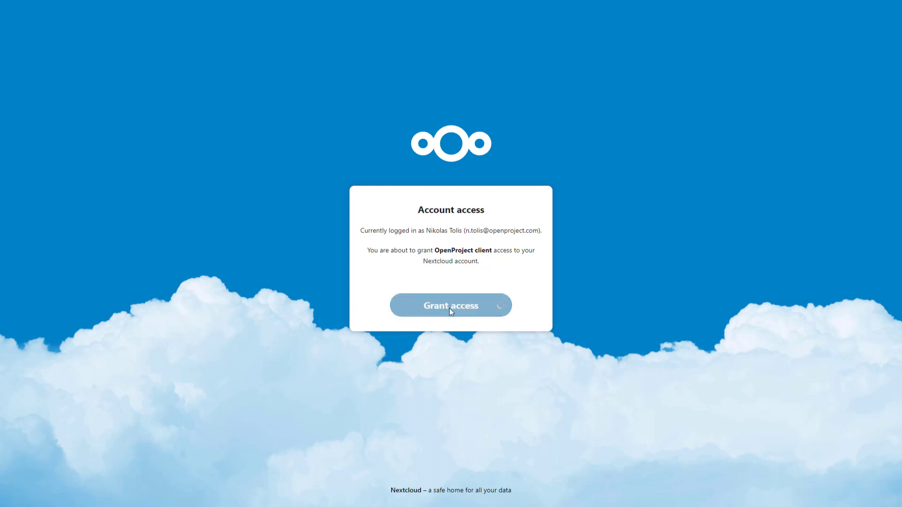
{"action": "left_click", "coordinate": [450, 305]}
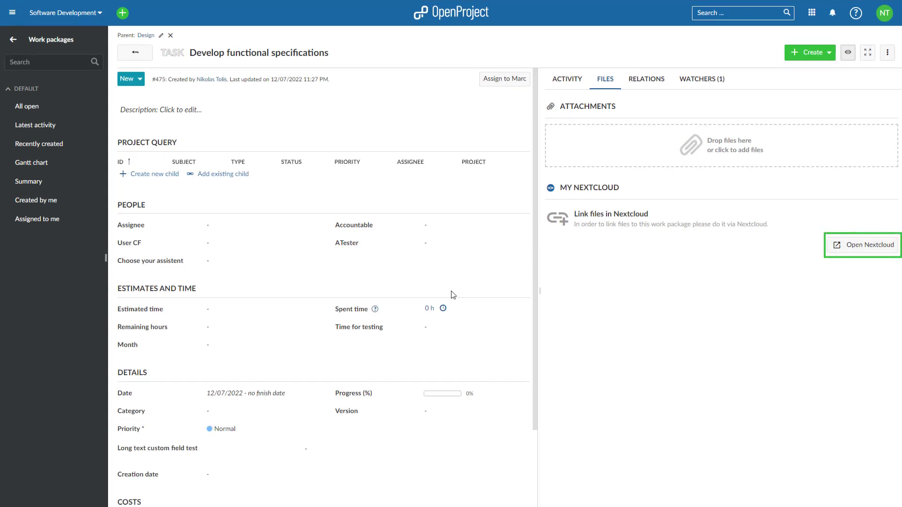
{"action": "left_click", "coordinate": [866, 245]}
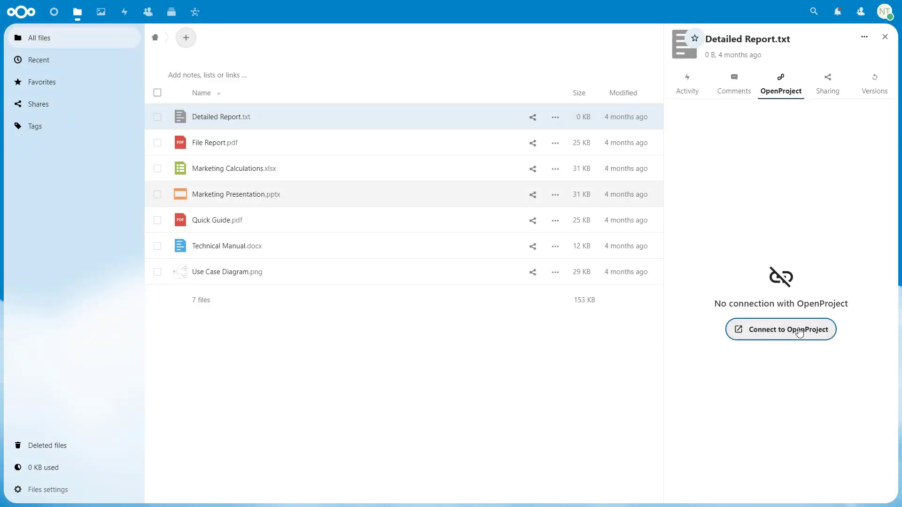
Step: Connect Detailed Report.txt's OpenProject tab by authorizing My Nextcloud on OpenProject
{"action": "left_click", "coordinate": [781, 329]}
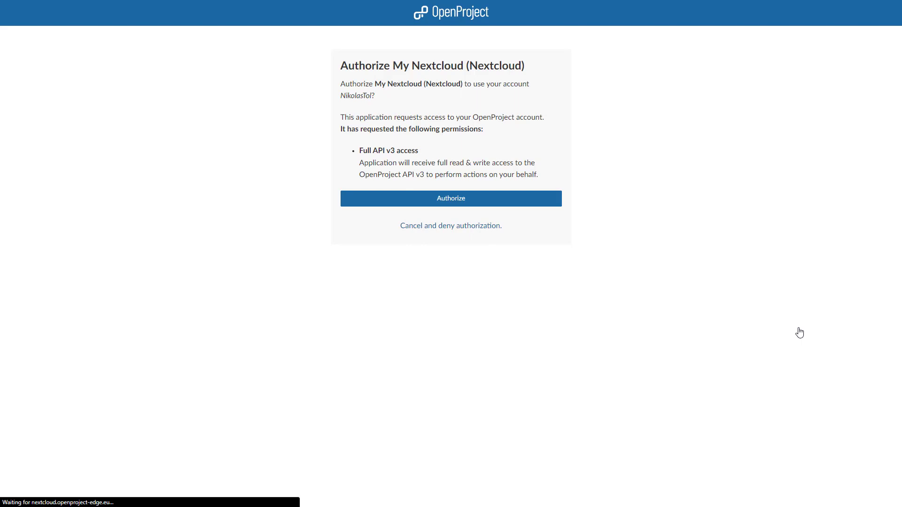
{"action": "left_click", "coordinate": [450, 199]}
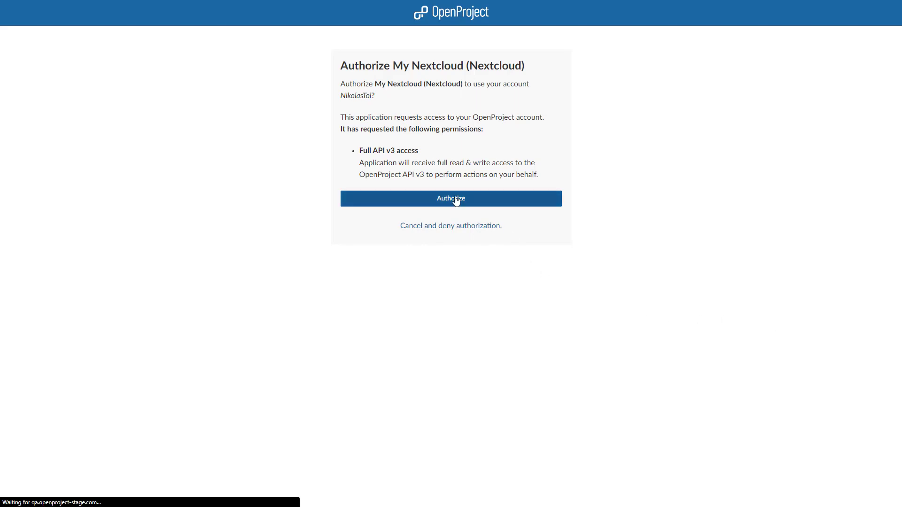
{"action": "left_click", "coordinate": [450, 199]}
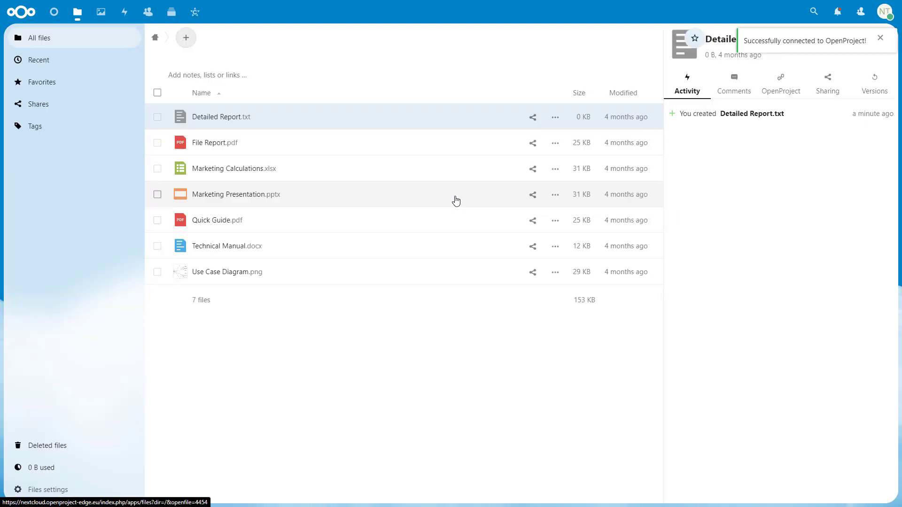